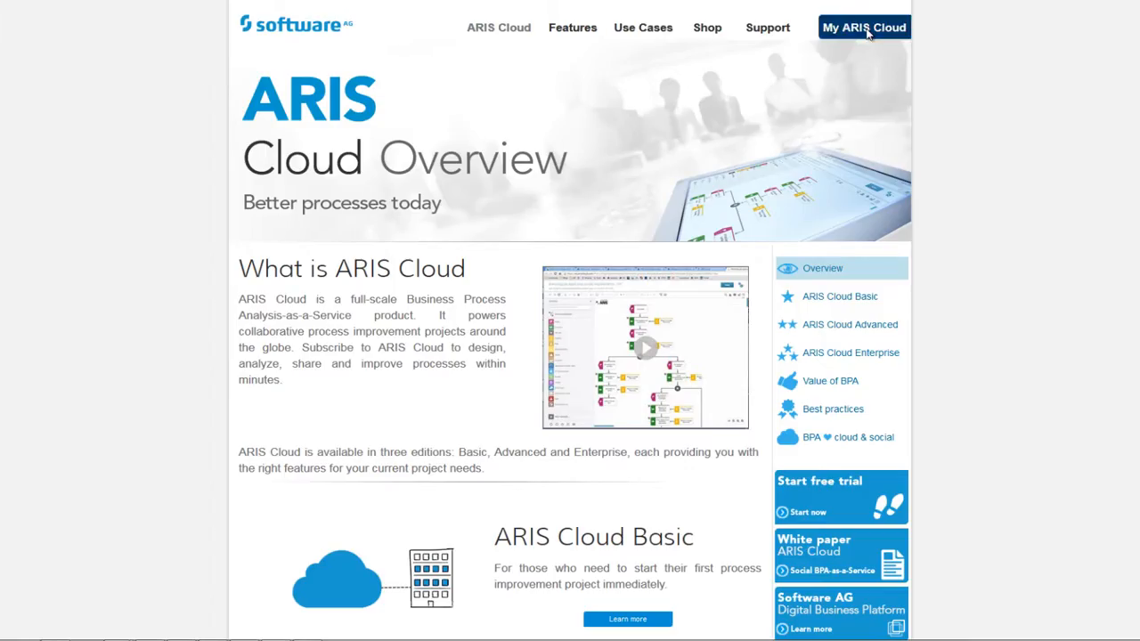
# Sign in to My ARIS Cloud and launch the testroom2 project room.
pyautogui.click(861, 26)
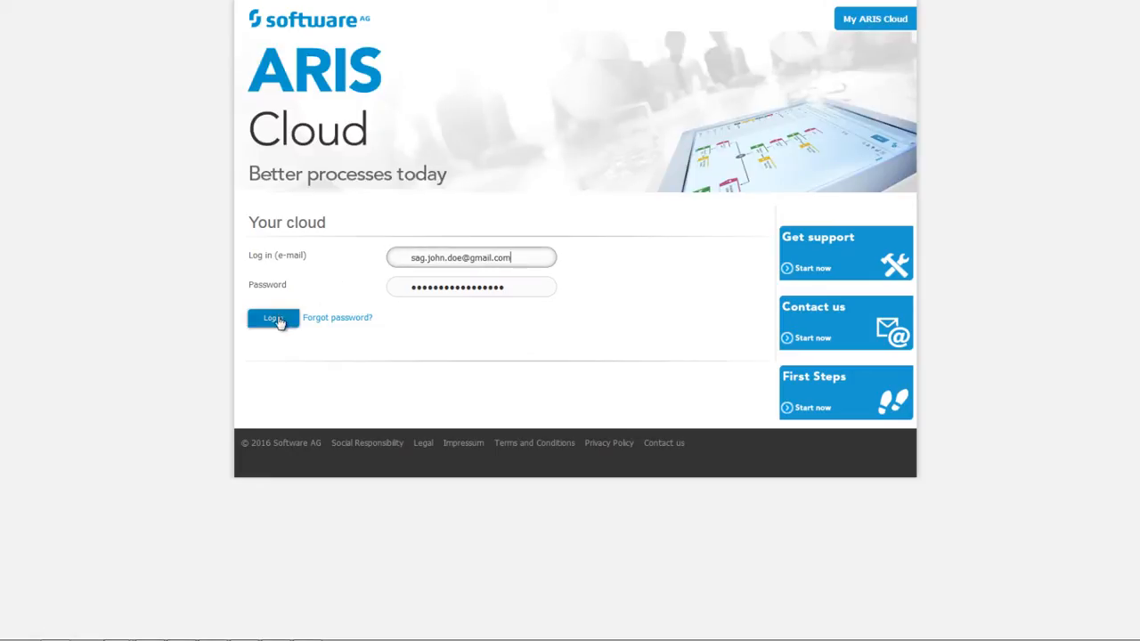
pyautogui.click(273, 317)
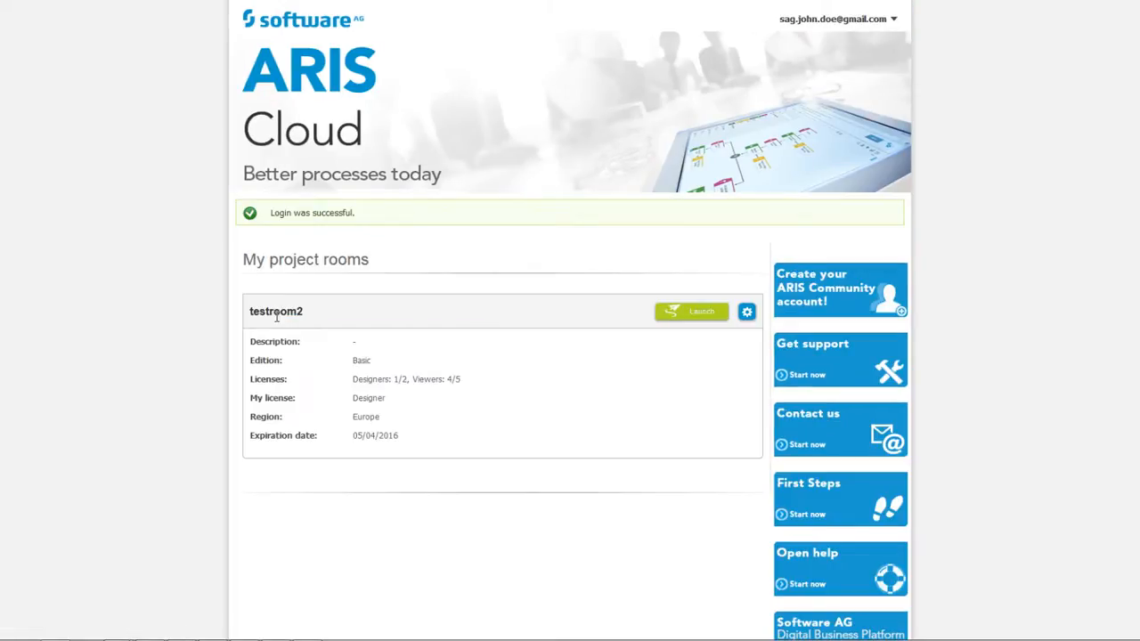
pyautogui.moveTo(698, 314)
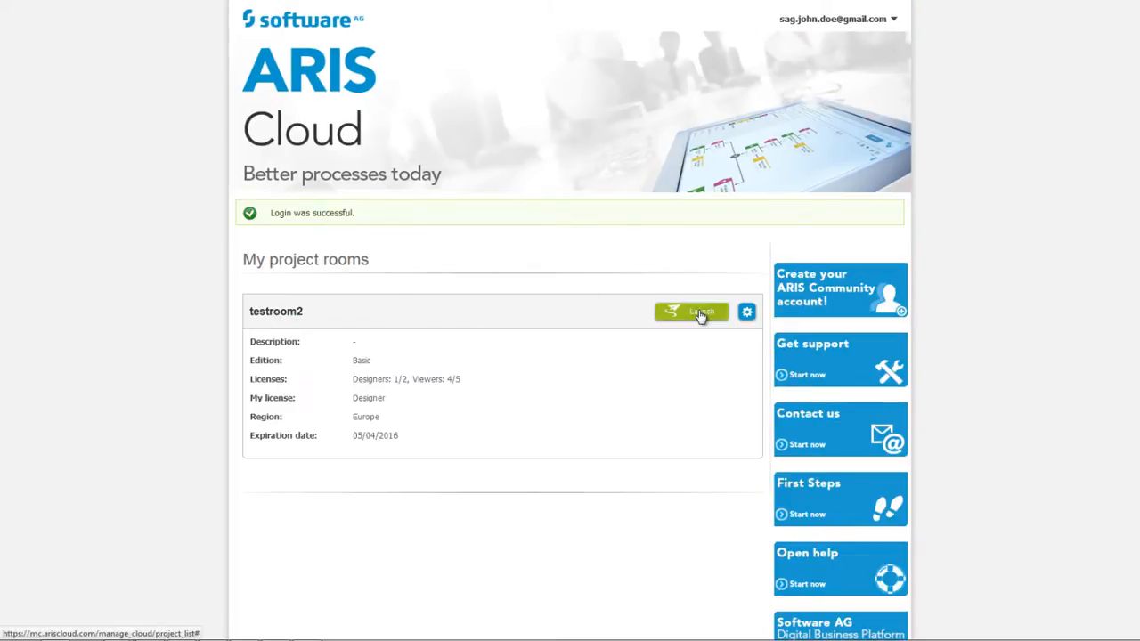
pyautogui.click(698, 311)
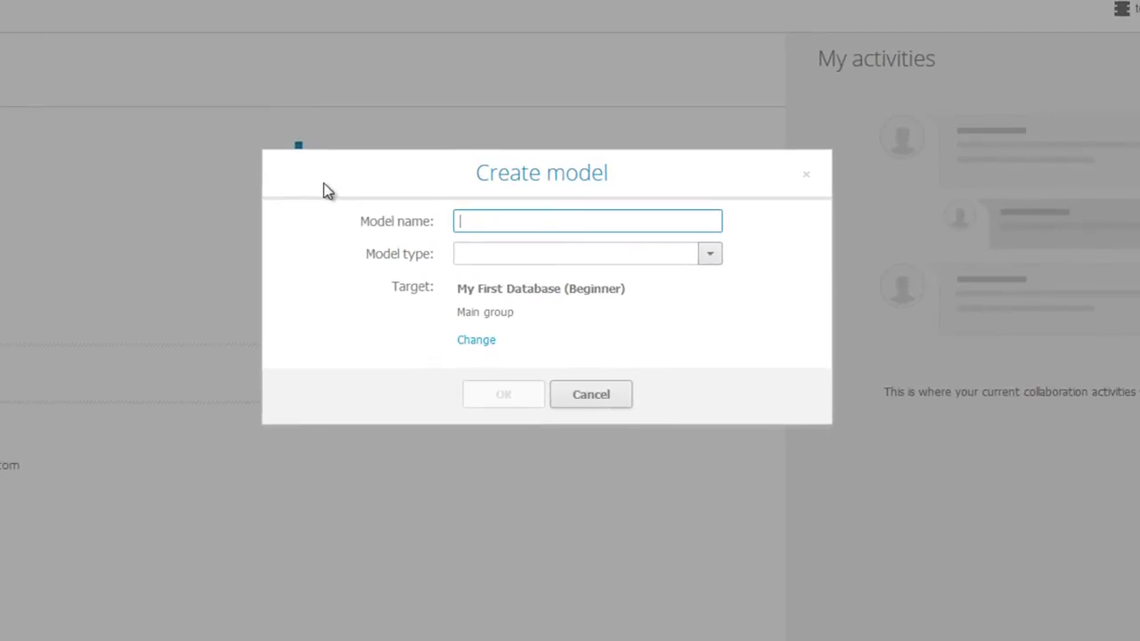
# Create value-added chain diagram 'my first model' in the Business processes group.
pyautogui.write('my first mo')
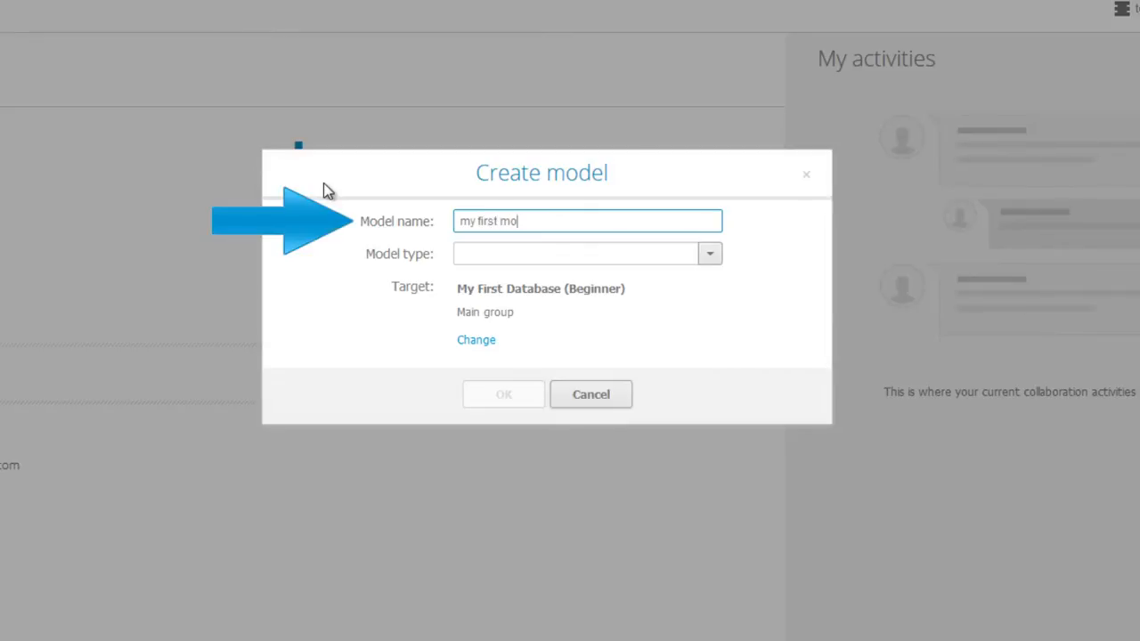
pyautogui.click(709, 253)
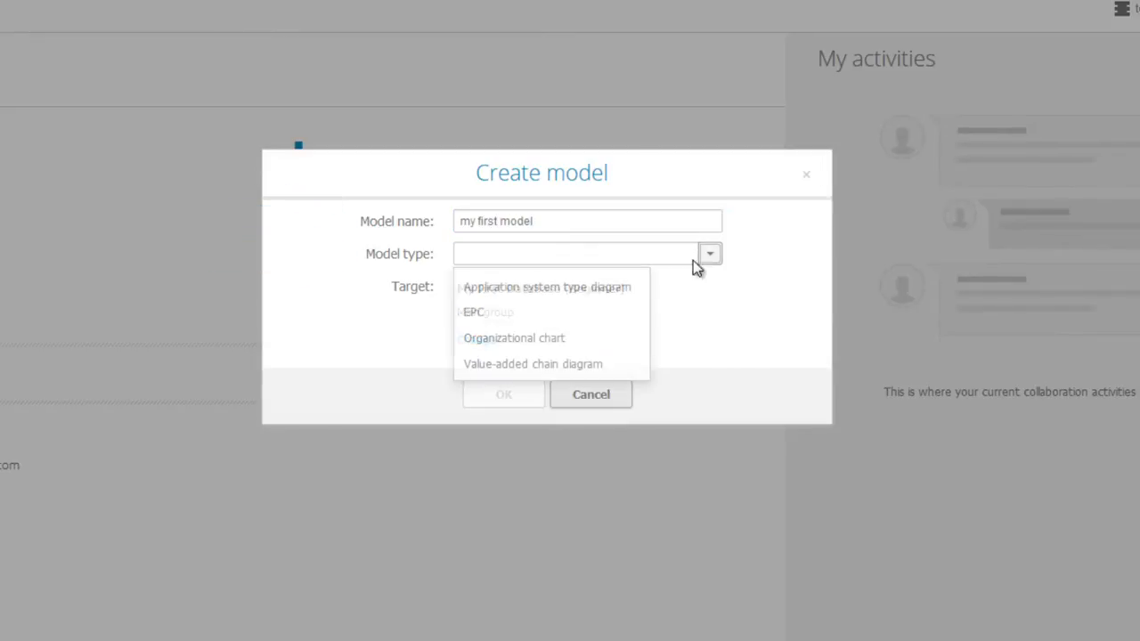
pyautogui.click(530, 364)
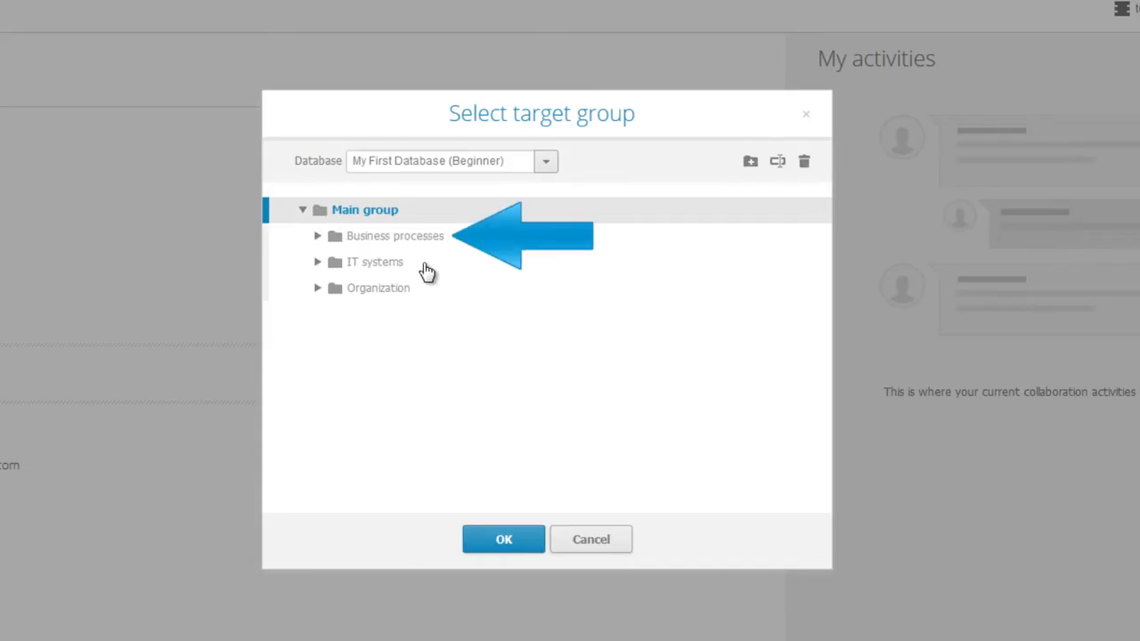
pyautogui.click(502, 538)
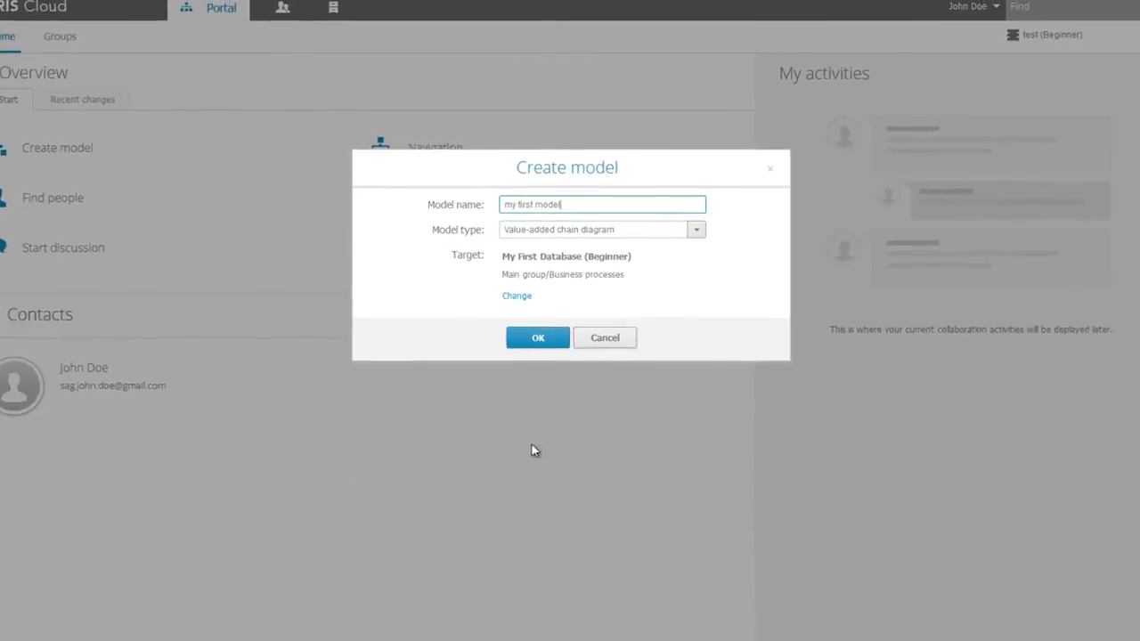
pyautogui.click(538, 338)
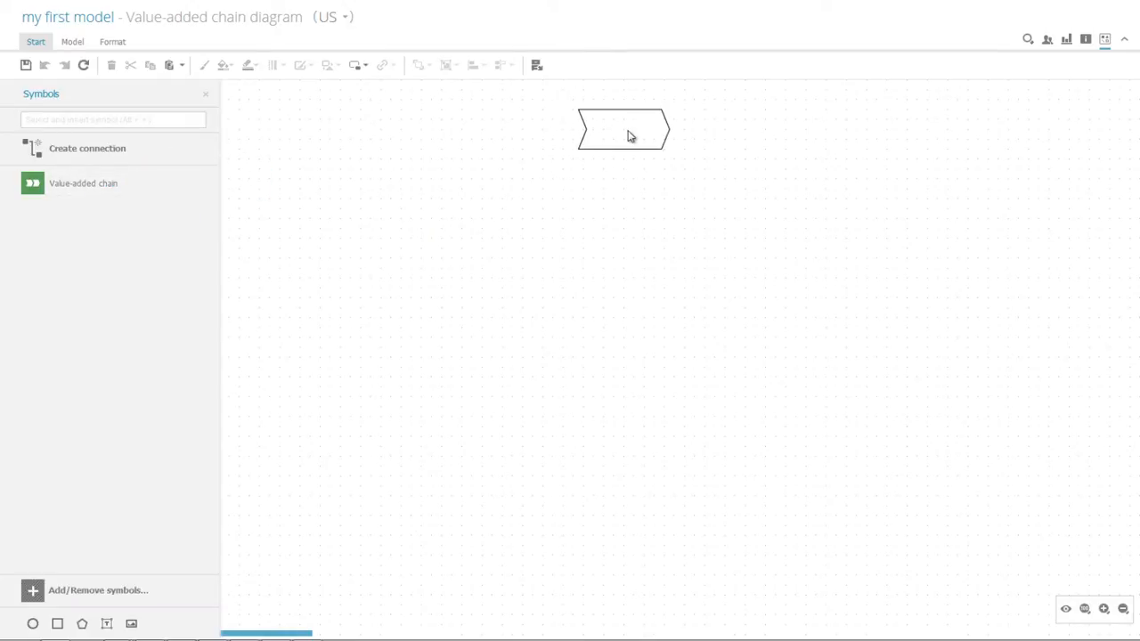
# Name the chain 'Process 1' and add a subordinate chain with it as process-oriented superior.
pyautogui.doubleClick(624, 128)
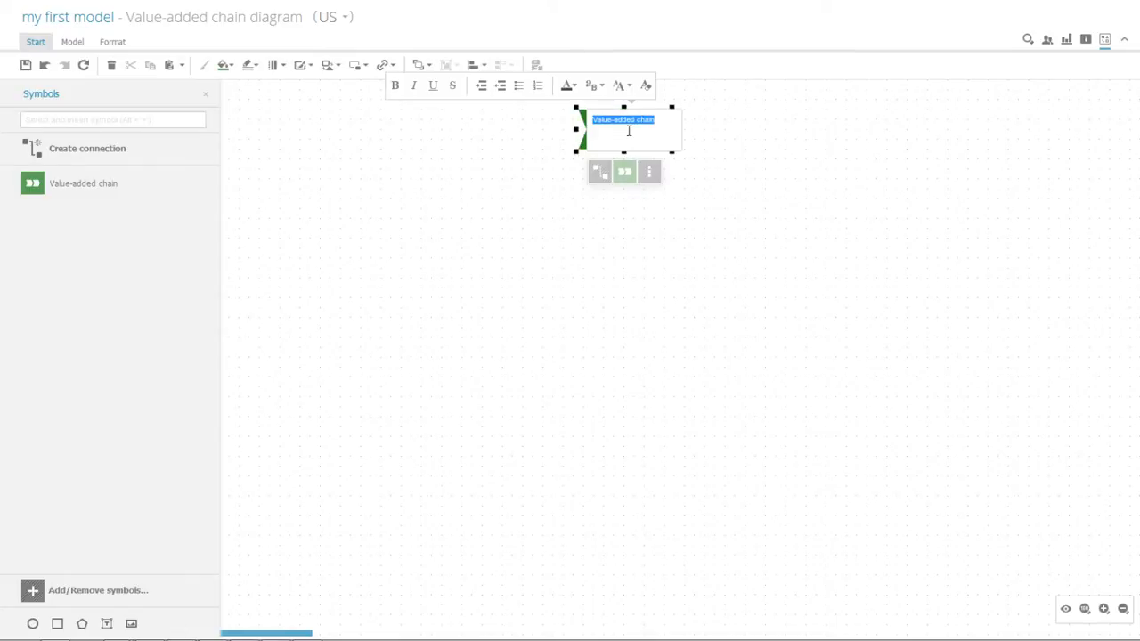
pyautogui.write('Prod')
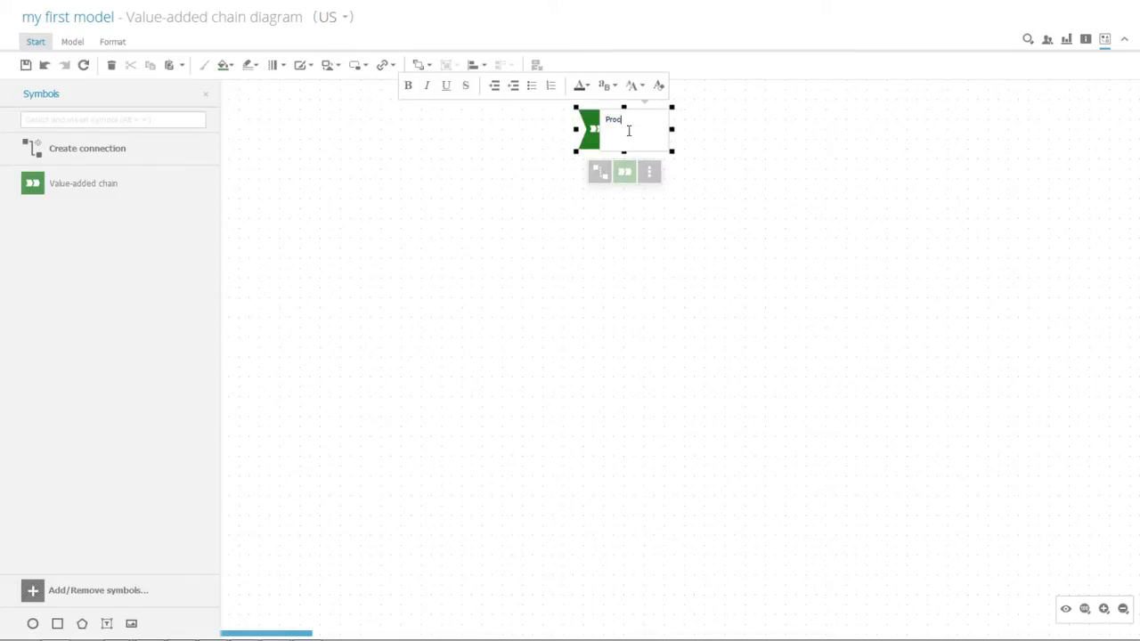
pyautogui.write('ess 1')
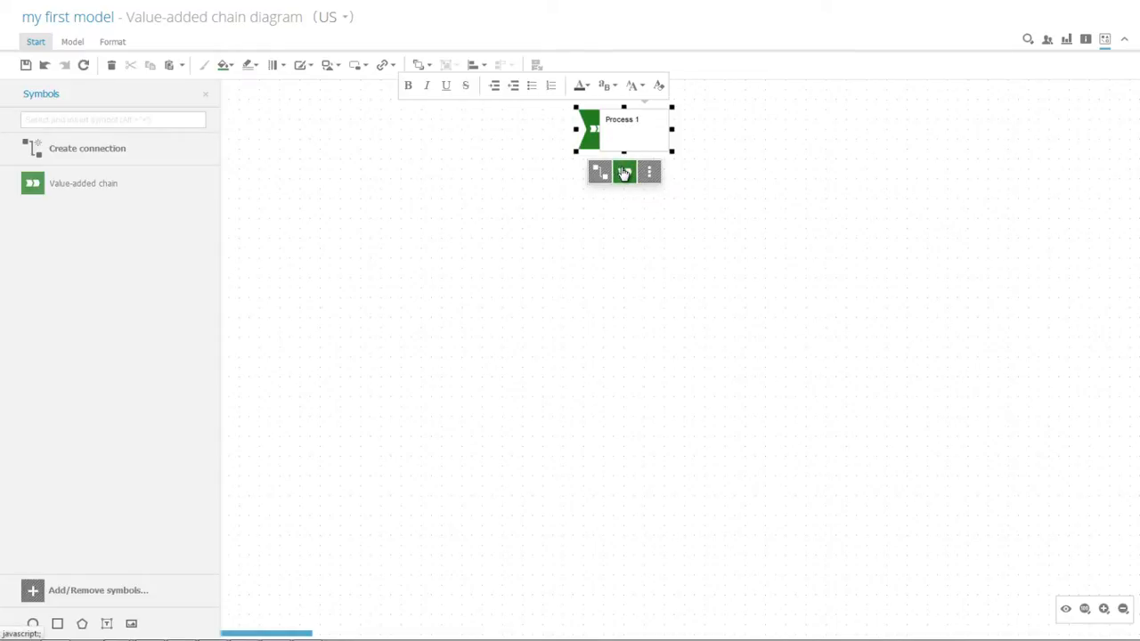
pyautogui.click(624, 171)
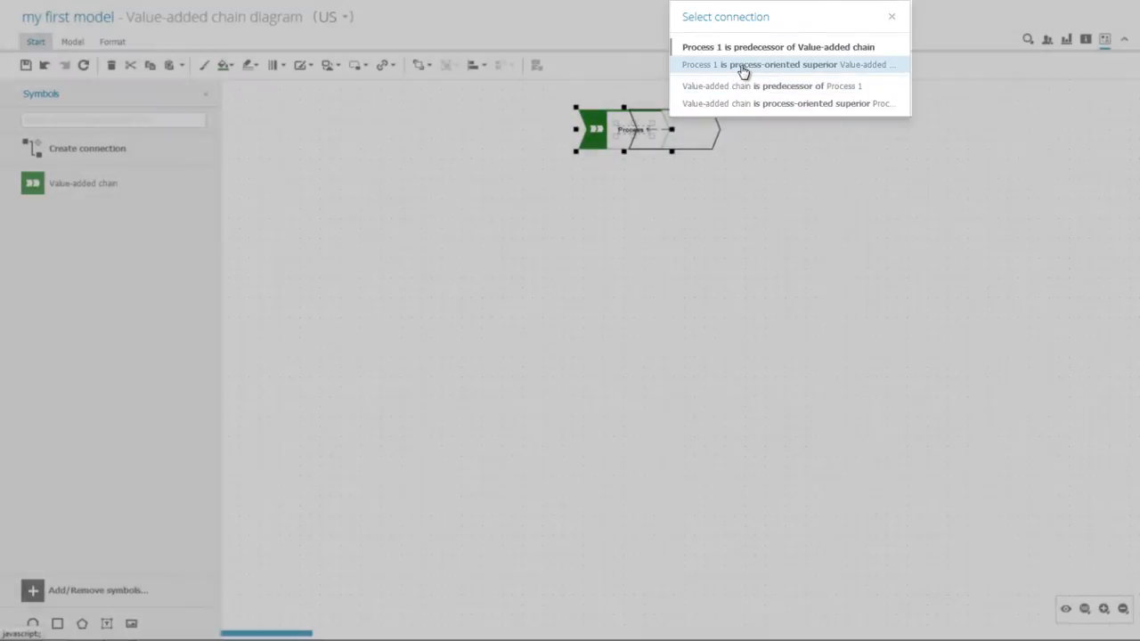
pyautogui.click(756, 64)
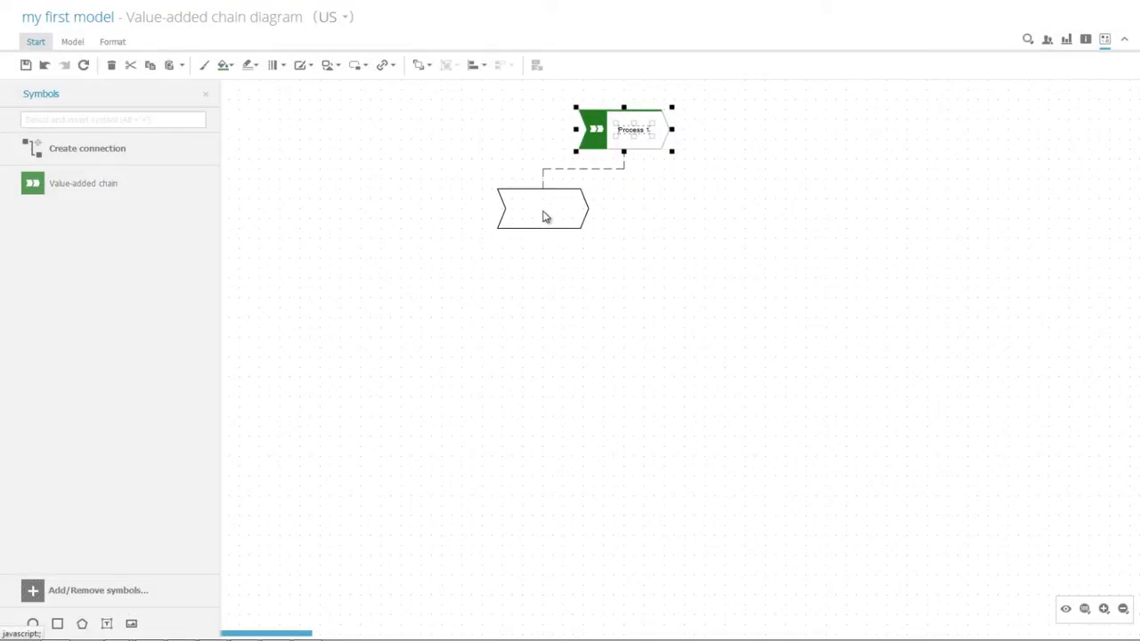
# Name the subordinate chain 'Subprocess 1.1' and add a second subordinate chain under Process 1.
pyautogui.doubleClick(541, 208)
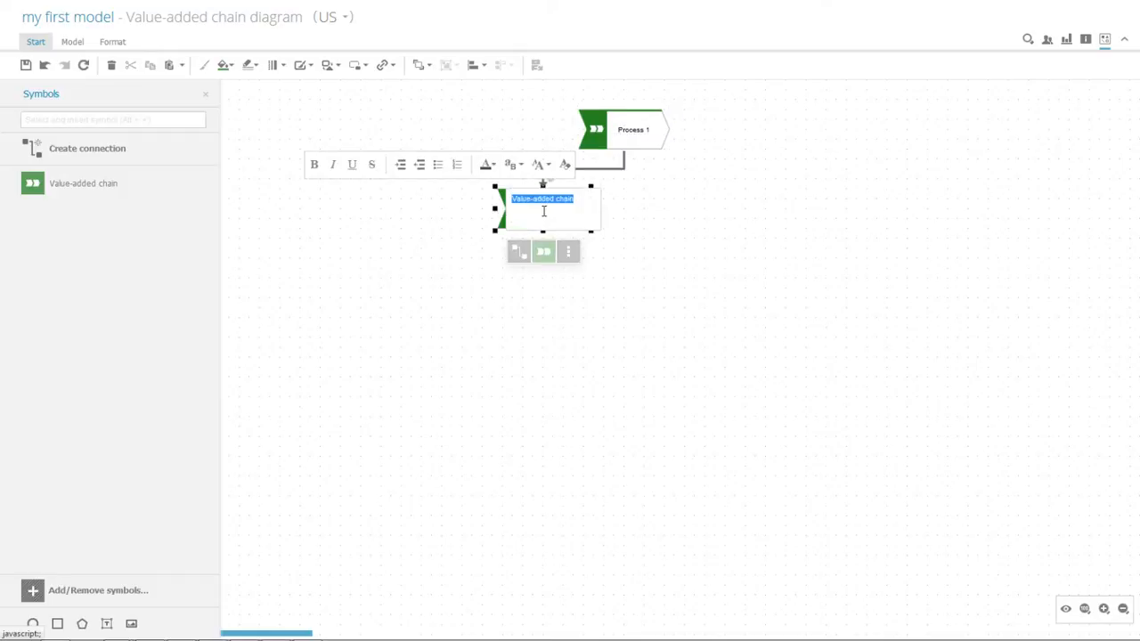
pyautogui.write('Subprocess')
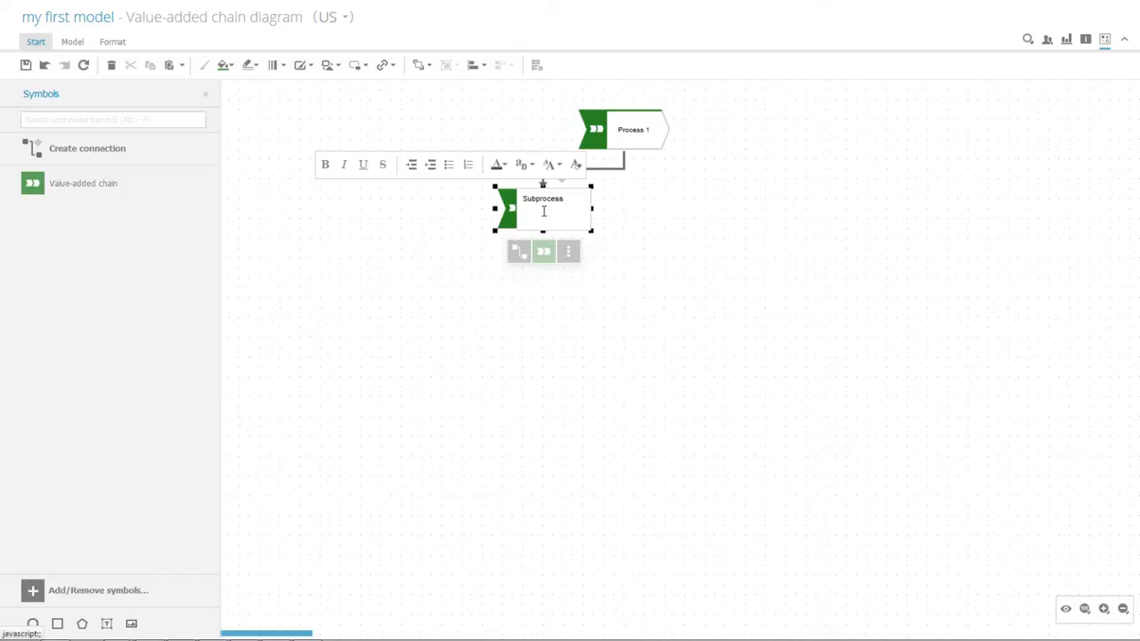
pyautogui.write('1.1')
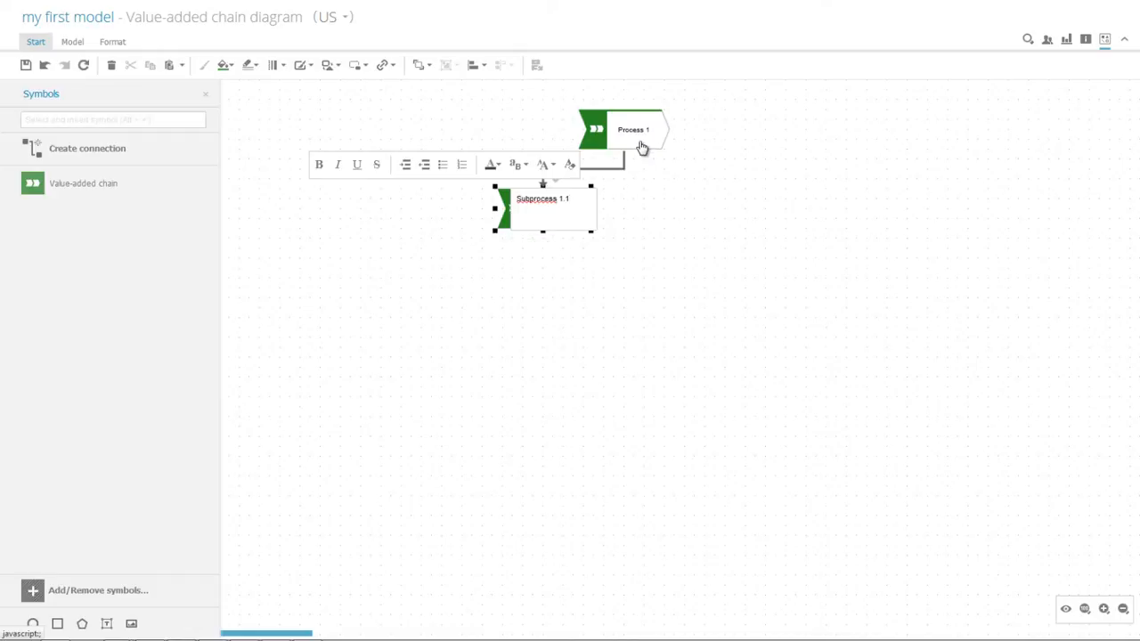
pyautogui.click(632, 129)
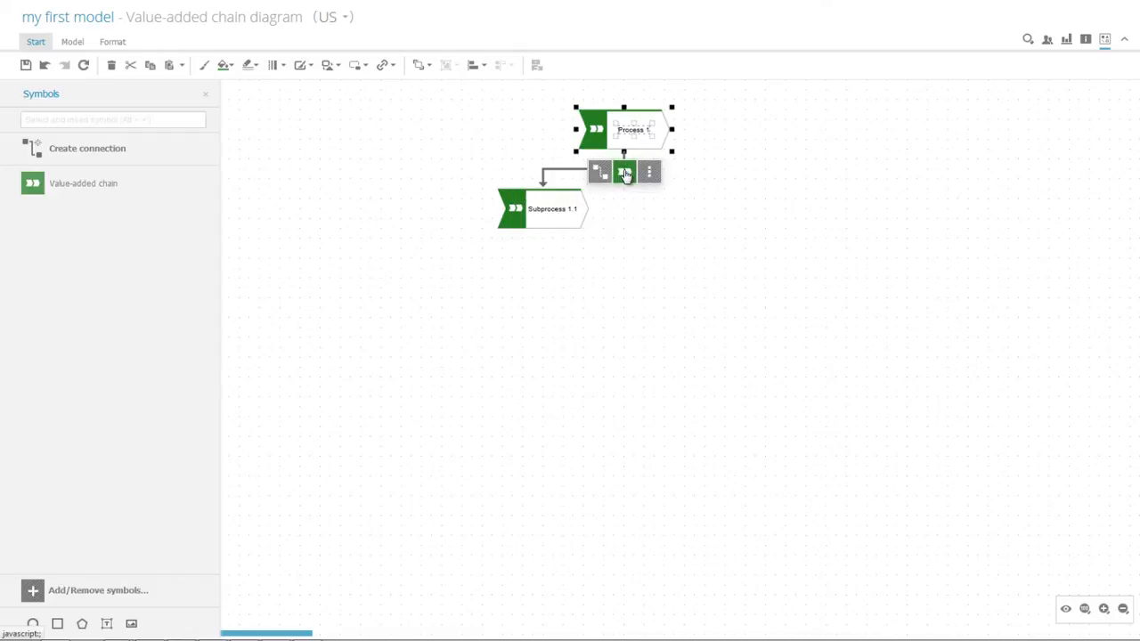
pyautogui.click(623, 171)
pyautogui.write('Subprocess 1.2')
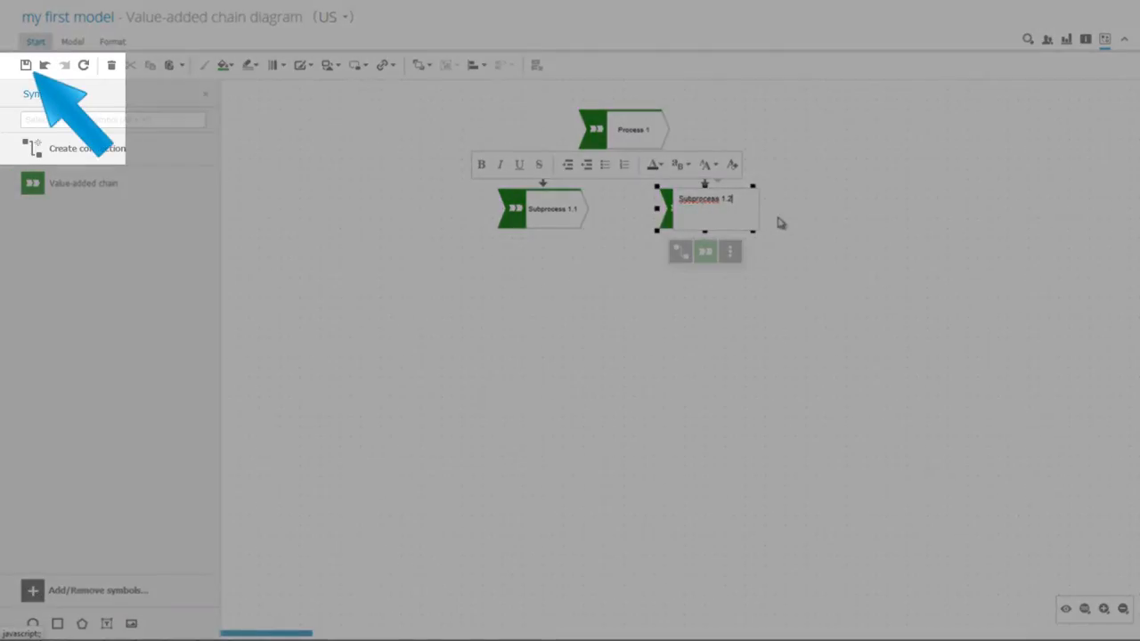
# Save, then create a value-added chain diagram assignment for Subprocess 1.2.
pyautogui.click(817, 224)
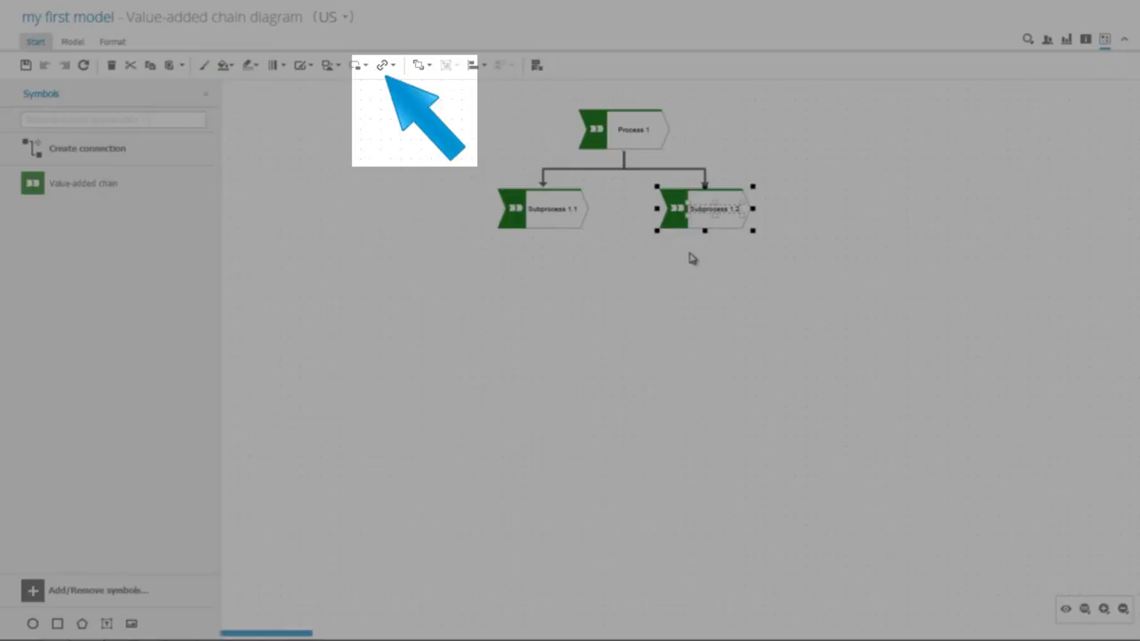
pyautogui.click(381, 64)
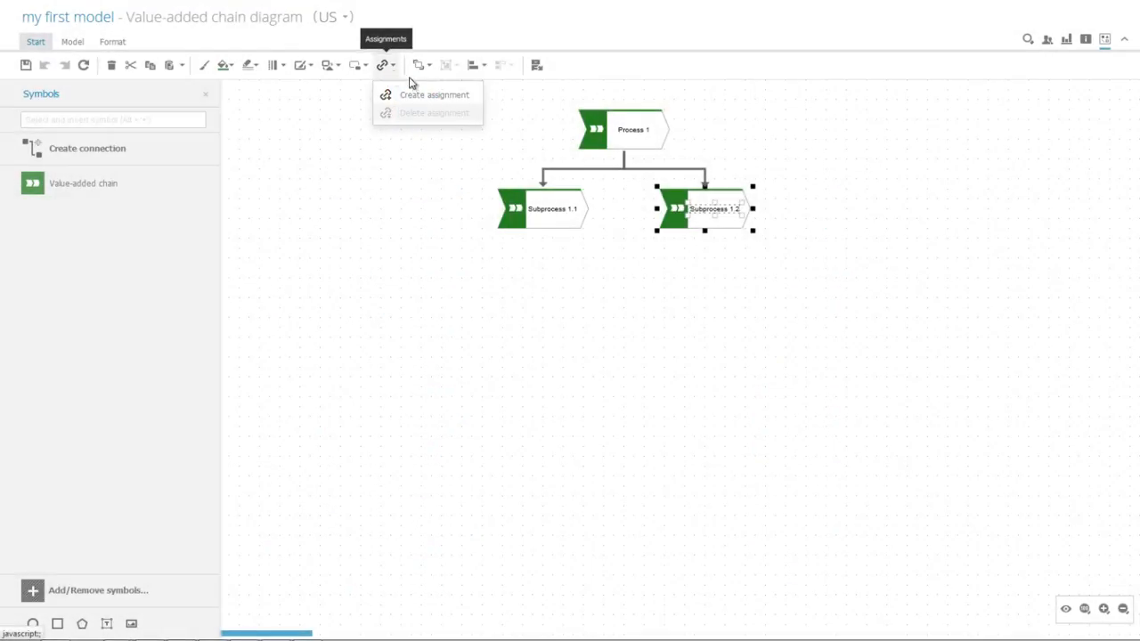
pyautogui.click(435, 94)
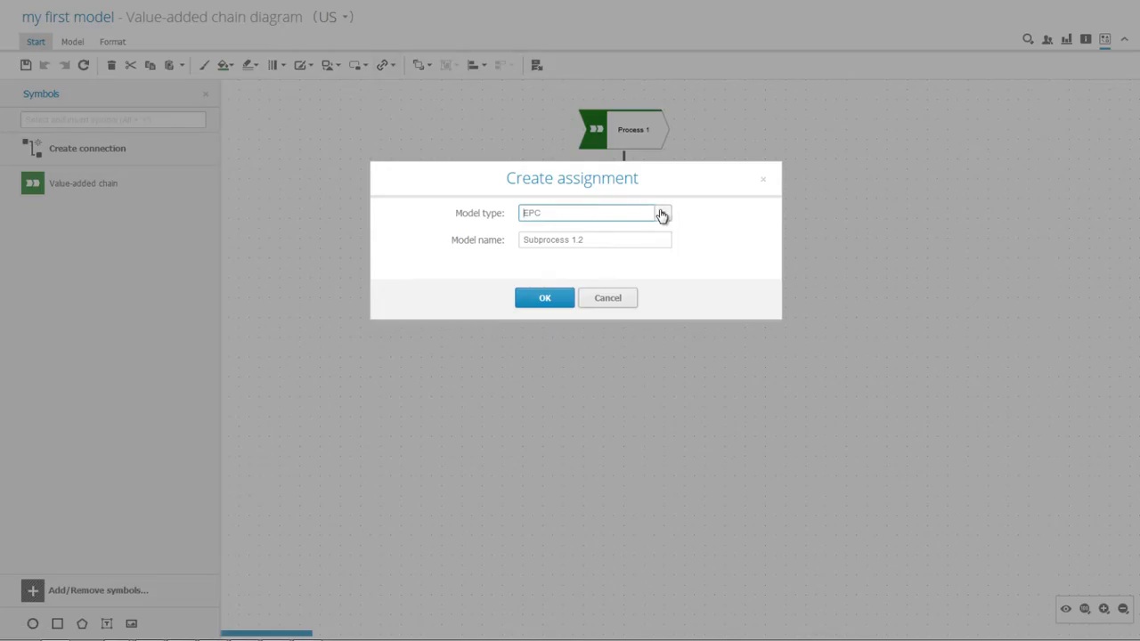
pyautogui.click(662, 214)
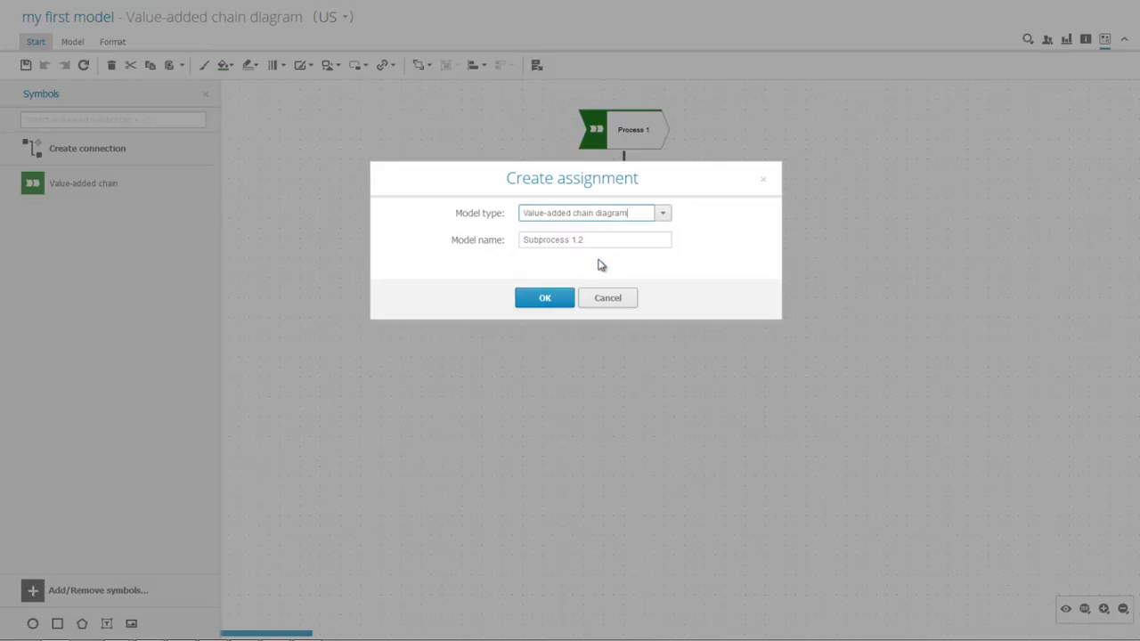
pyautogui.click(545, 297)
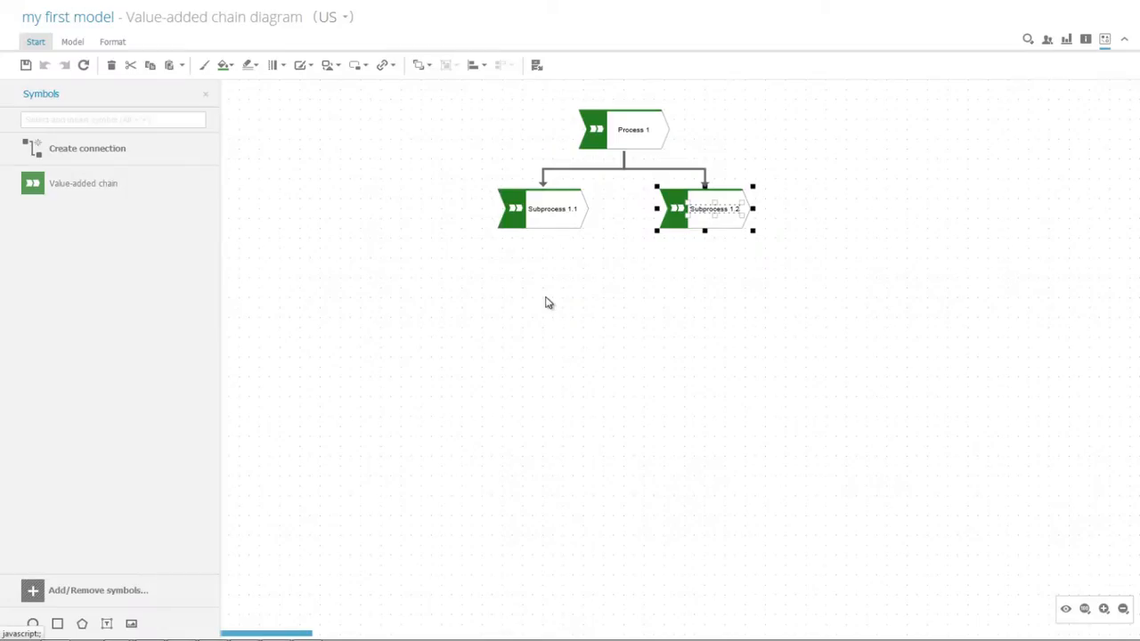
# In the Subprocess 1.2 diagram, add Subprocess 1.2.2 after 1.2.1 with Subprocess 1.2 superior to both.
pyautogui.doubleClick(705, 208)
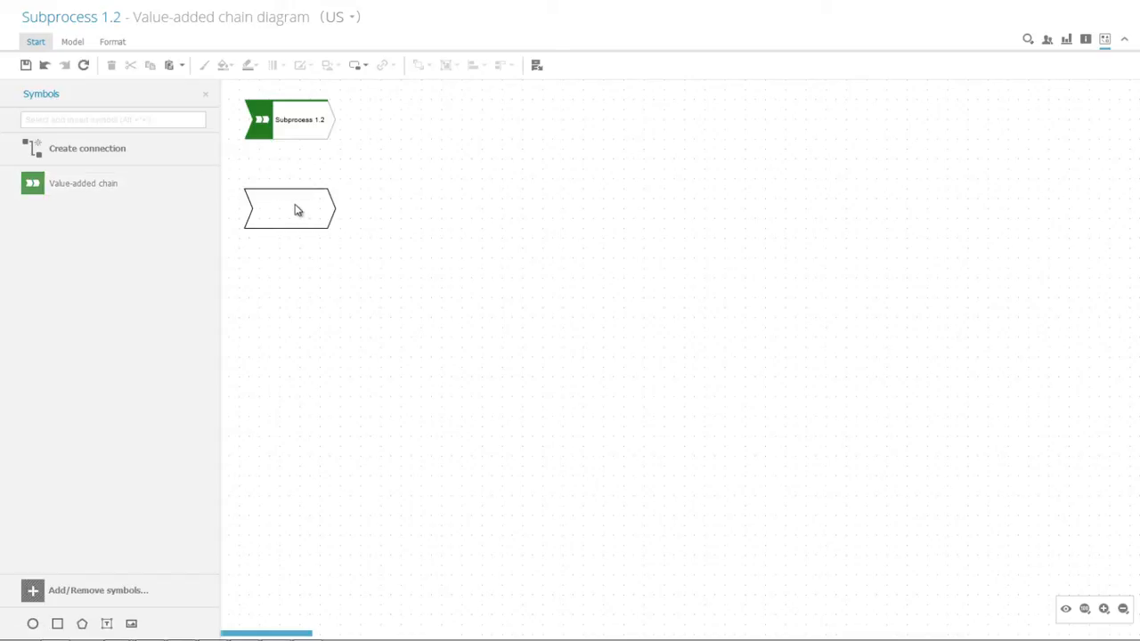
pyautogui.doubleClick(288, 208)
pyautogui.write('Subprocess 1.2.1')
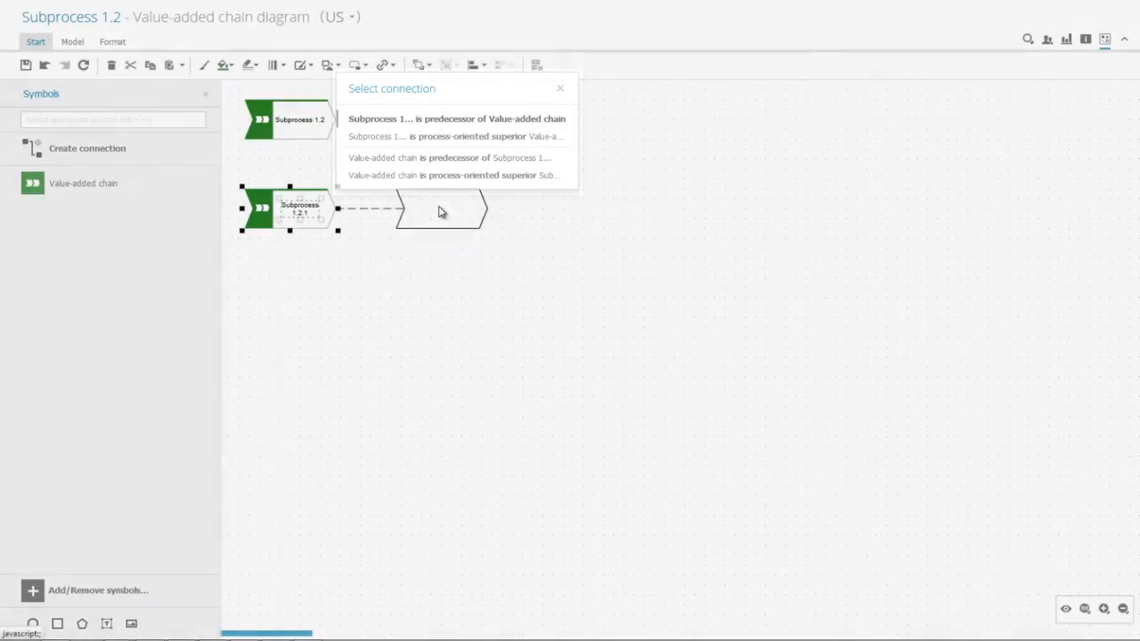
pyautogui.click(456, 117)
pyautogui.write('Subprocess 1.2.2')
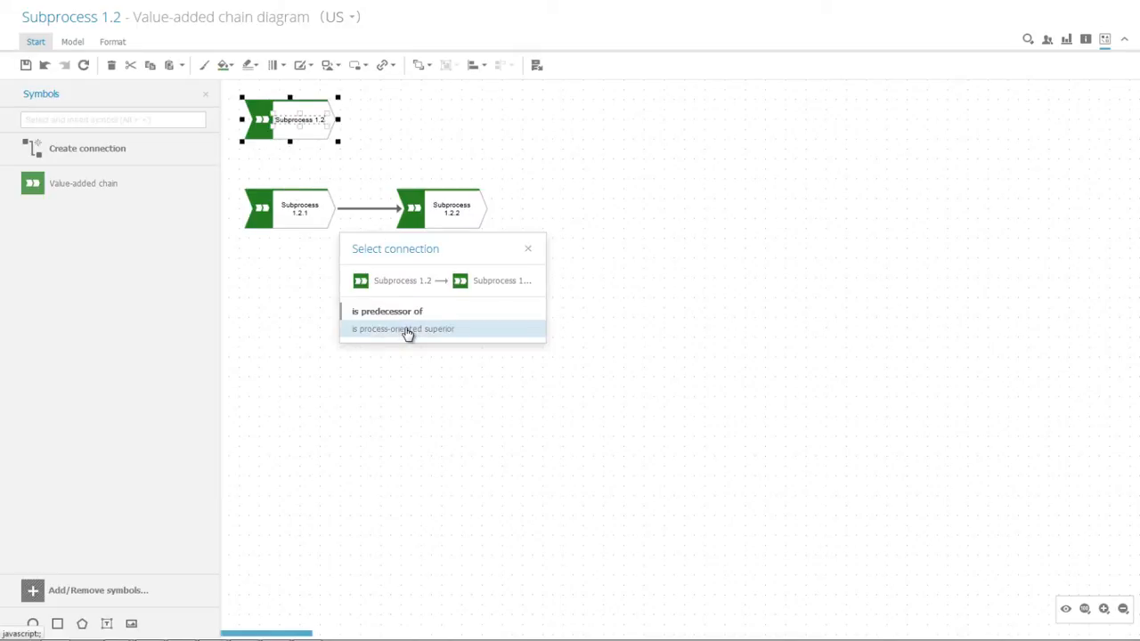
pyautogui.click(402, 327)
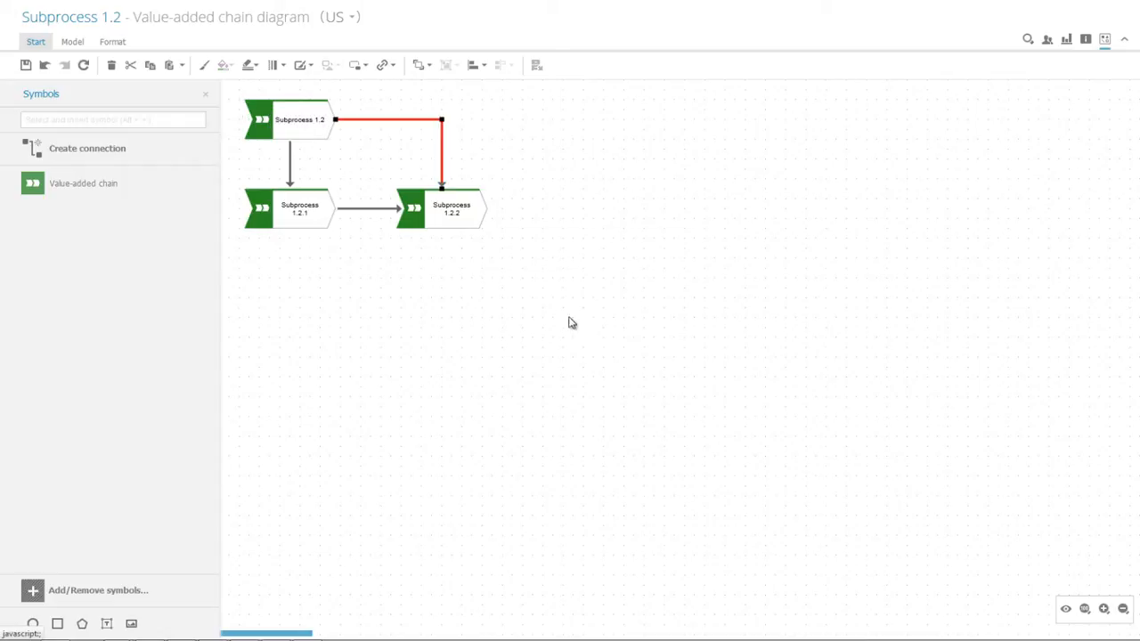
pyautogui.click(238, 142)
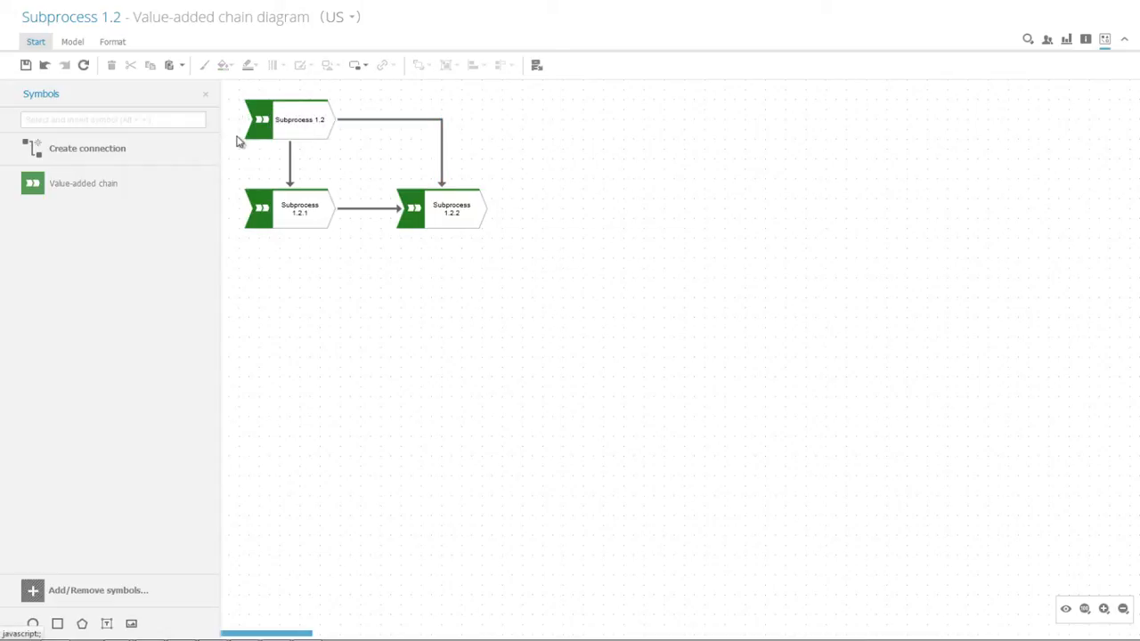
pyautogui.moveTo(25, 64)
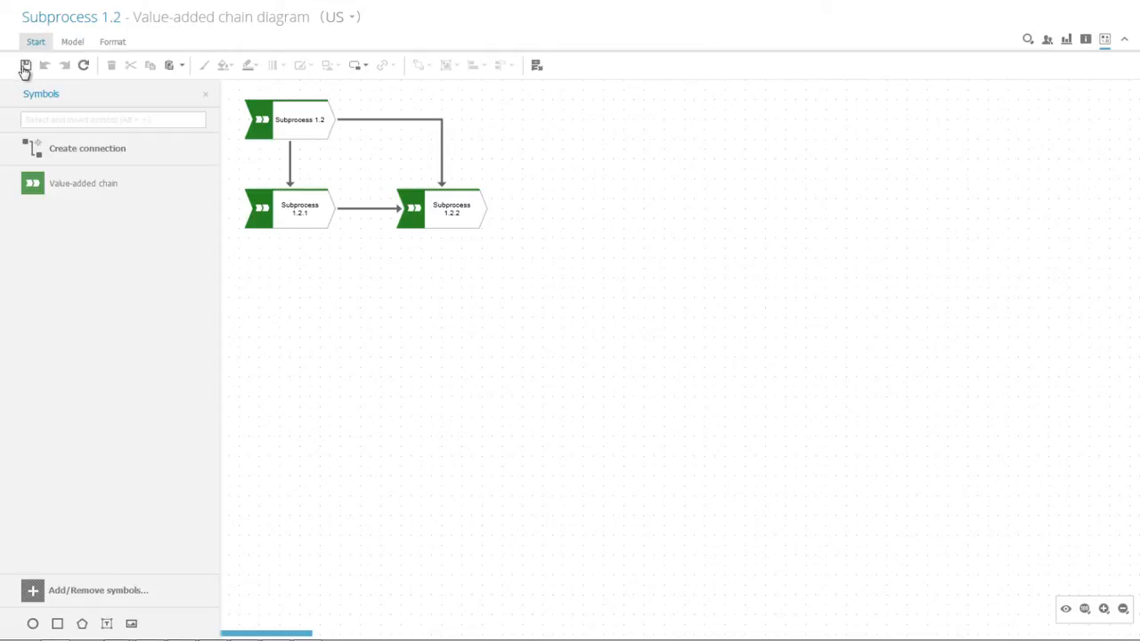
pyautogui.moveTo(46, 64)
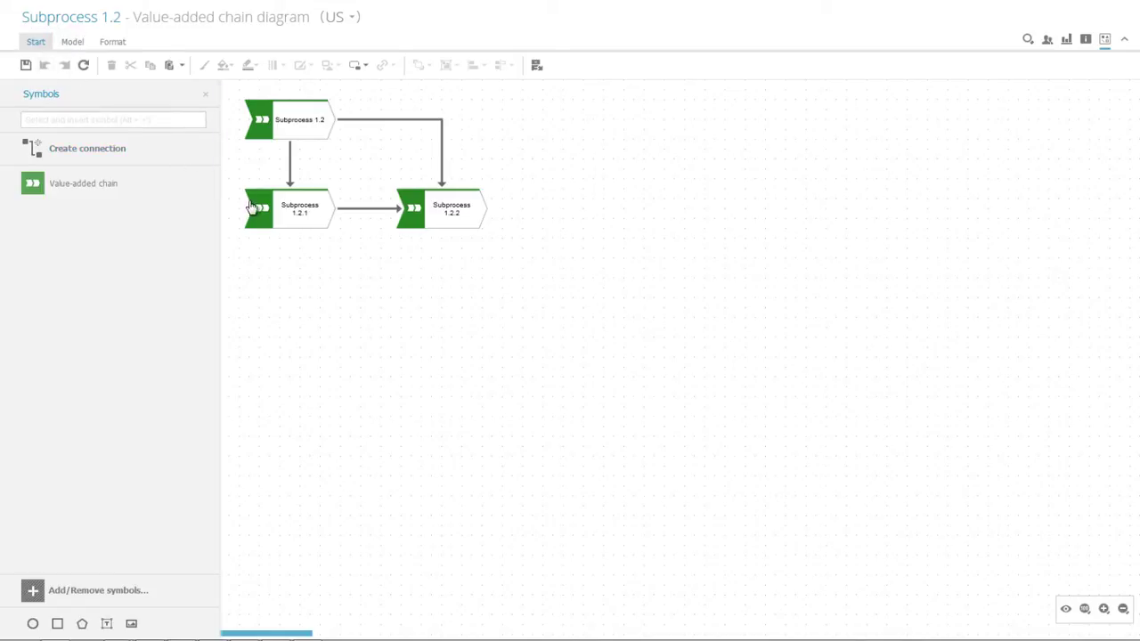
# Create an assigned EPC named Subprocess 1.2.1 for the Subprocess 1.2.1 chain.
pyautogui.click(289, 209)
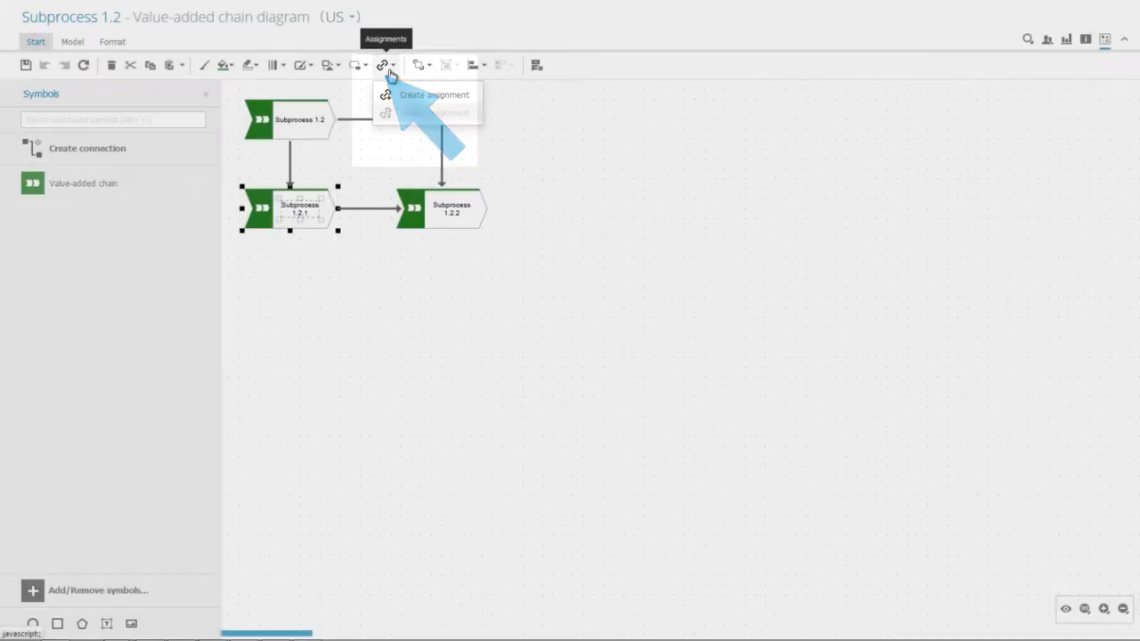
pyautogui.click(432, 95)
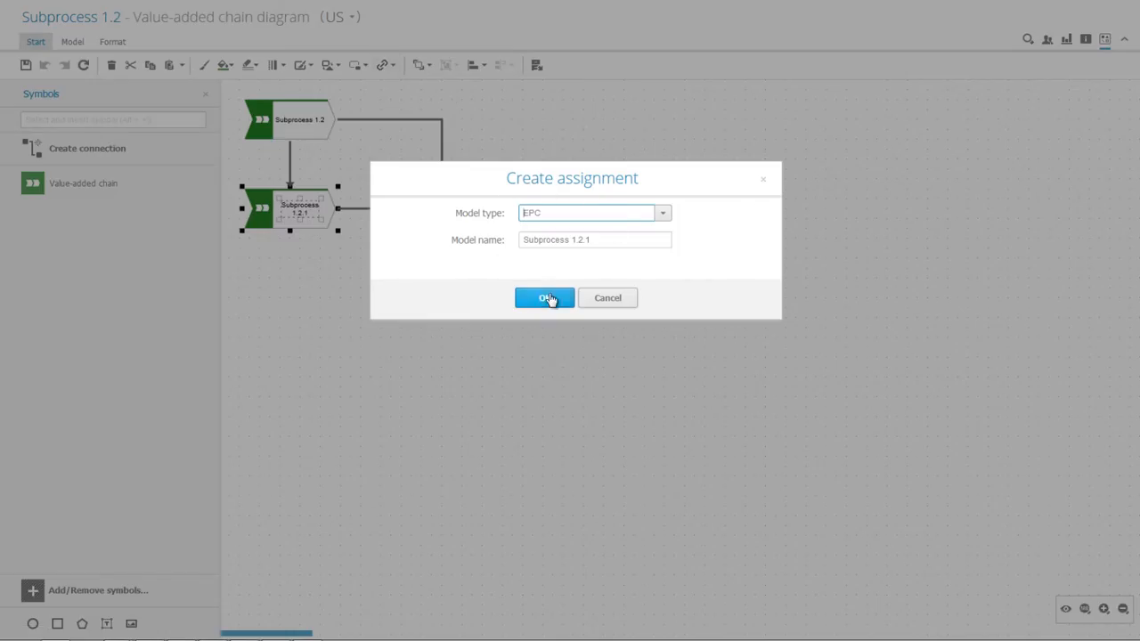
pyautogui.click(545, 297)
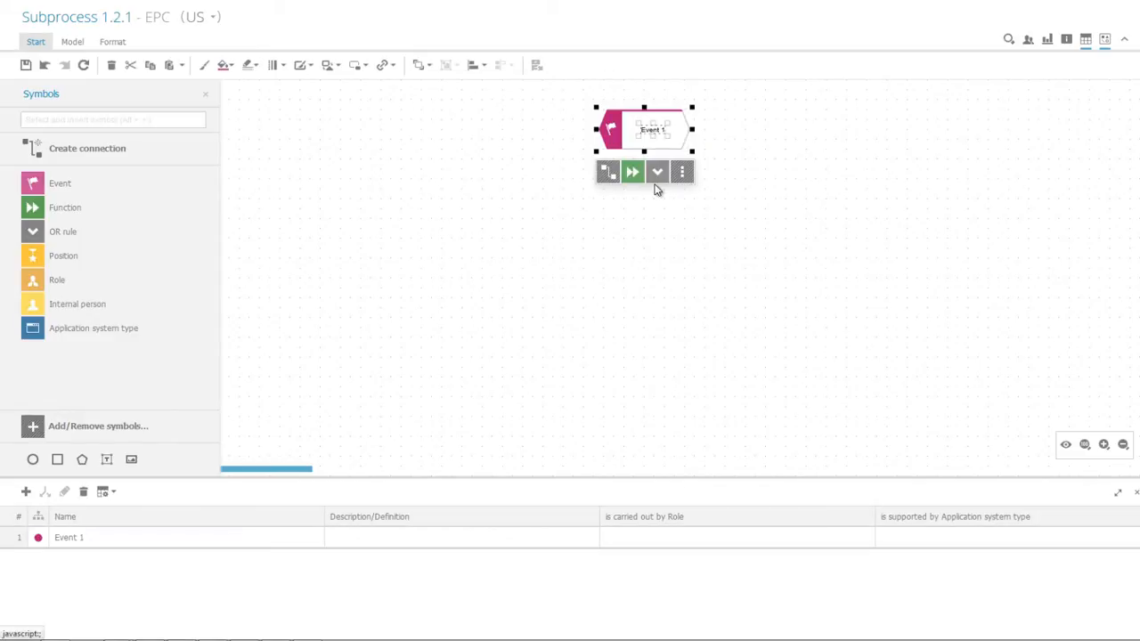
pyautogui.moveTo(632, 171)
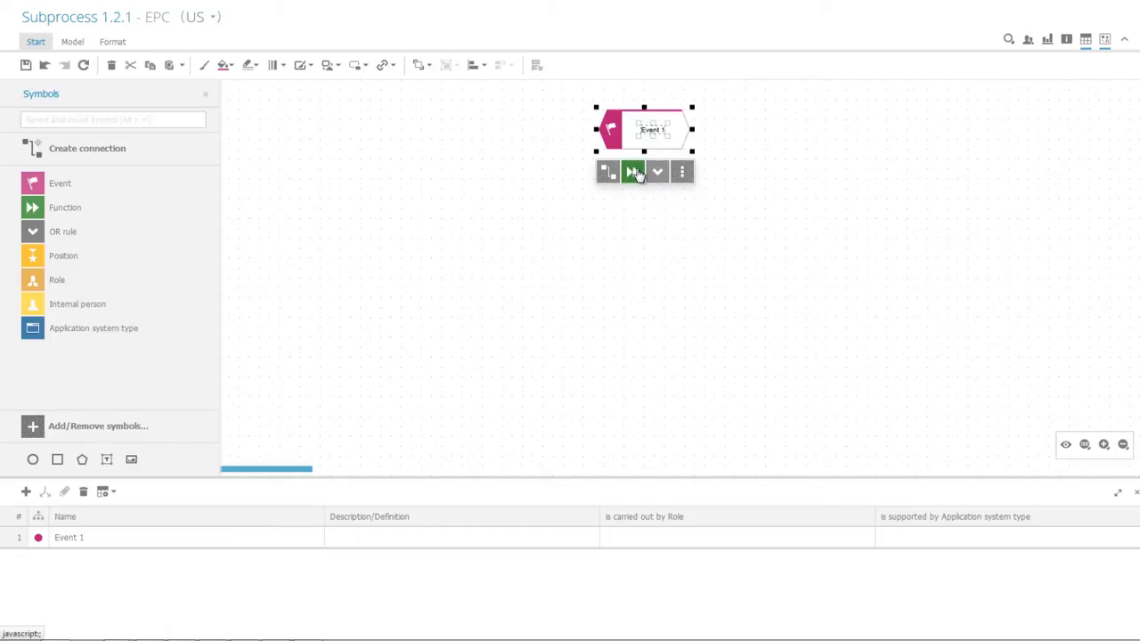
# Add function Activity 1 activated by Event 1, then Activity 2 following it.
pyautogui.click(634, 171)
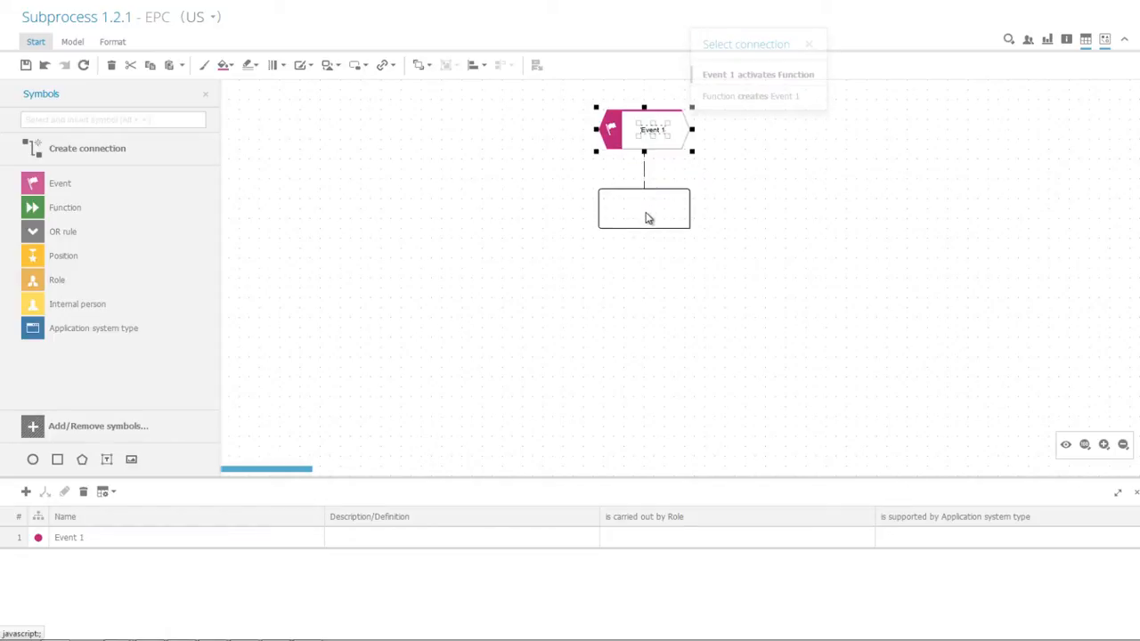
pyautogui.click(759, 75)
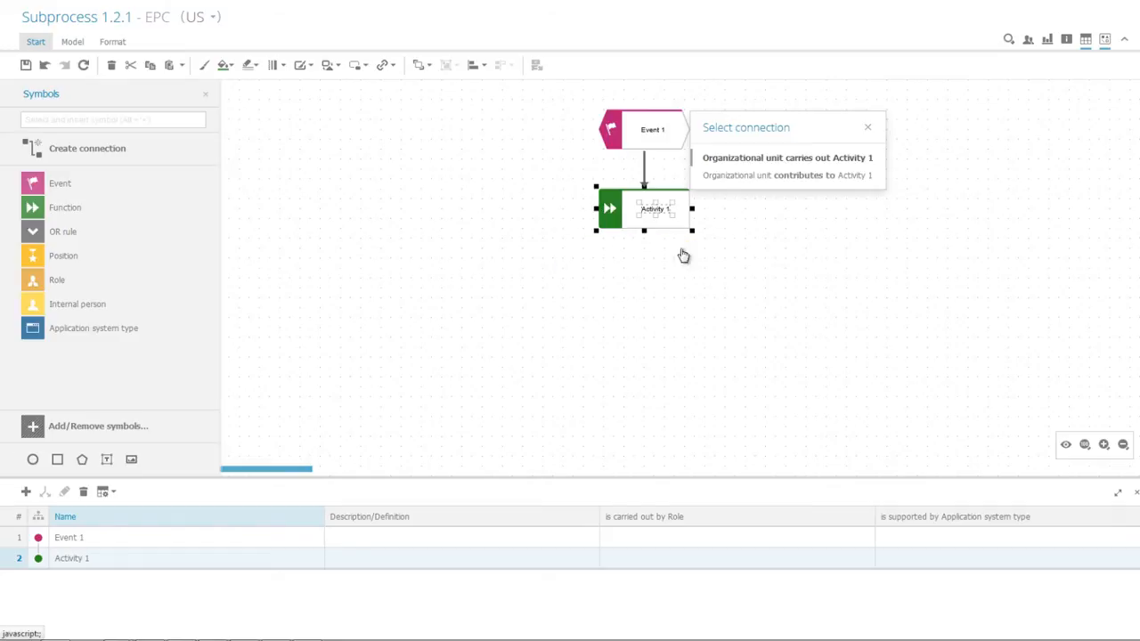
pyautogui.moveTo(739, 228)
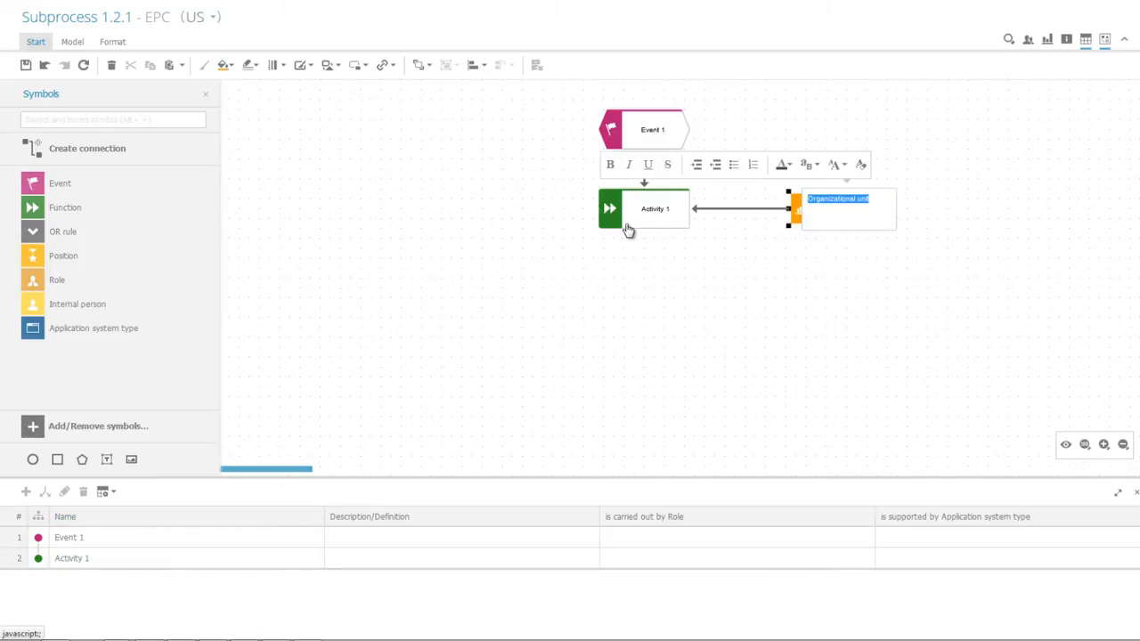
pyautogui.click(655, 208)
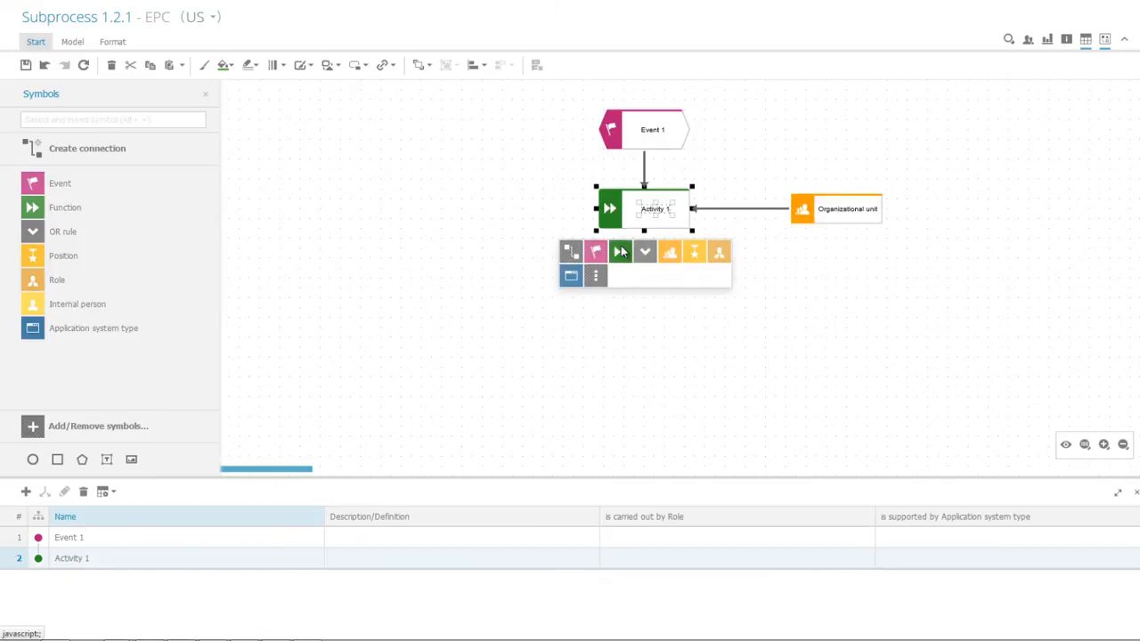
pyautogui.click(620, 251)
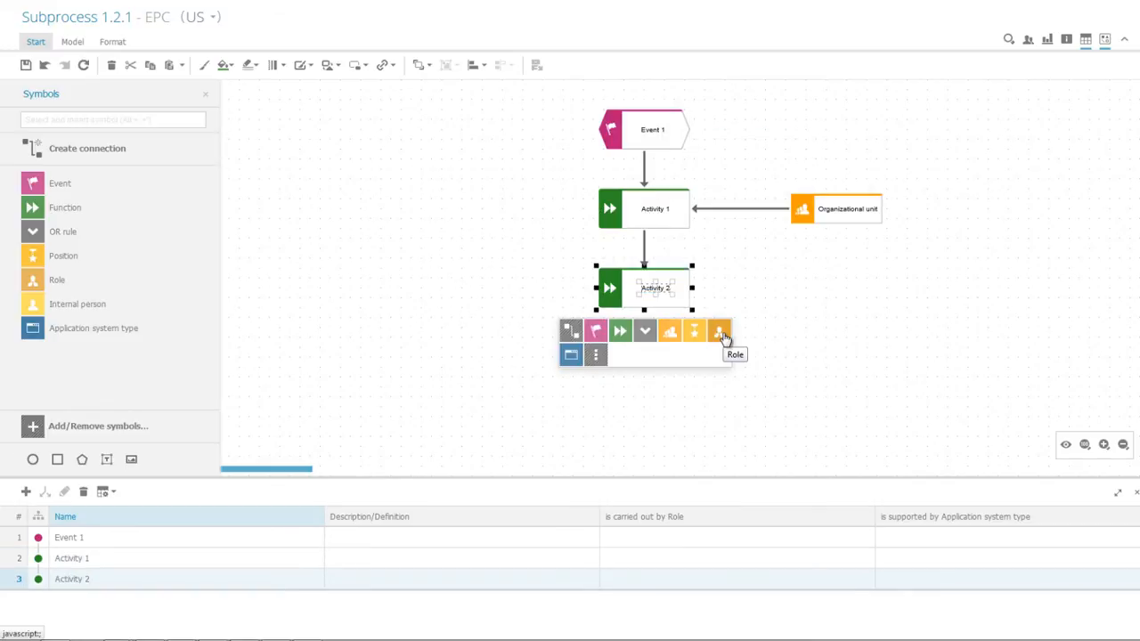
# Attach a role and an application system type to Activity 2.
pyautogui.click(719, 329)
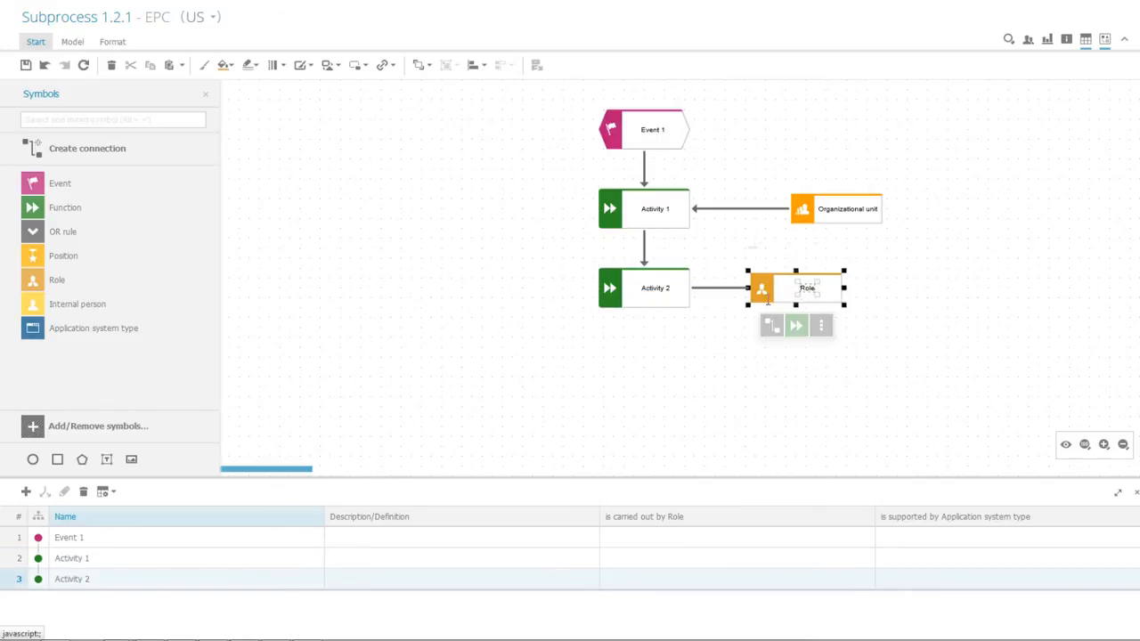
pyautogui.click(656, 289)
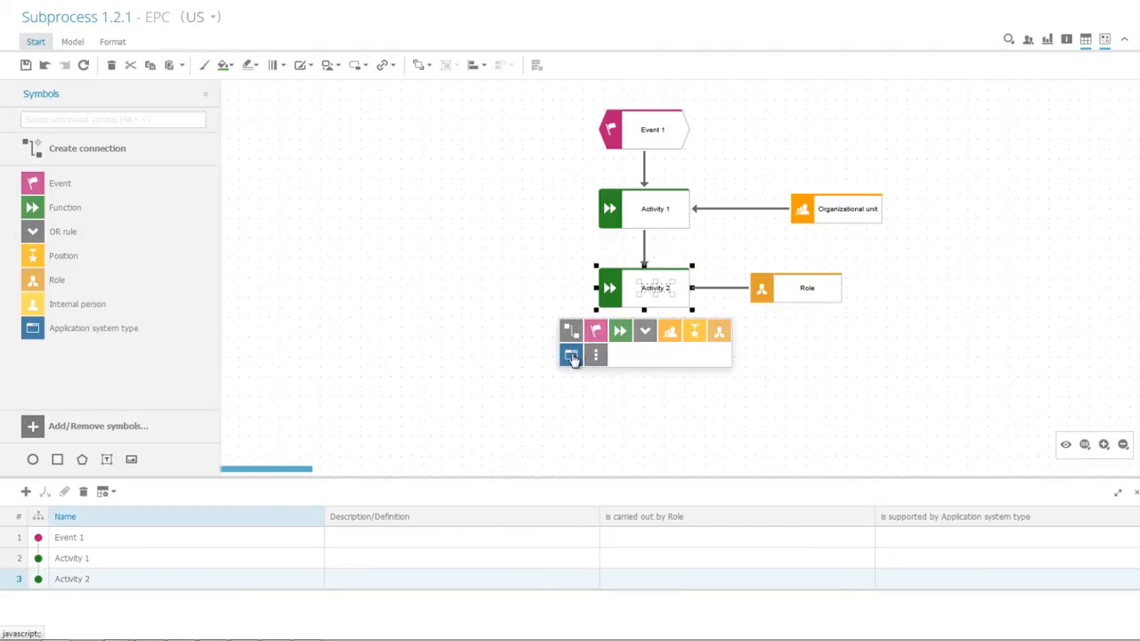
pyautogui.click(569, 355)
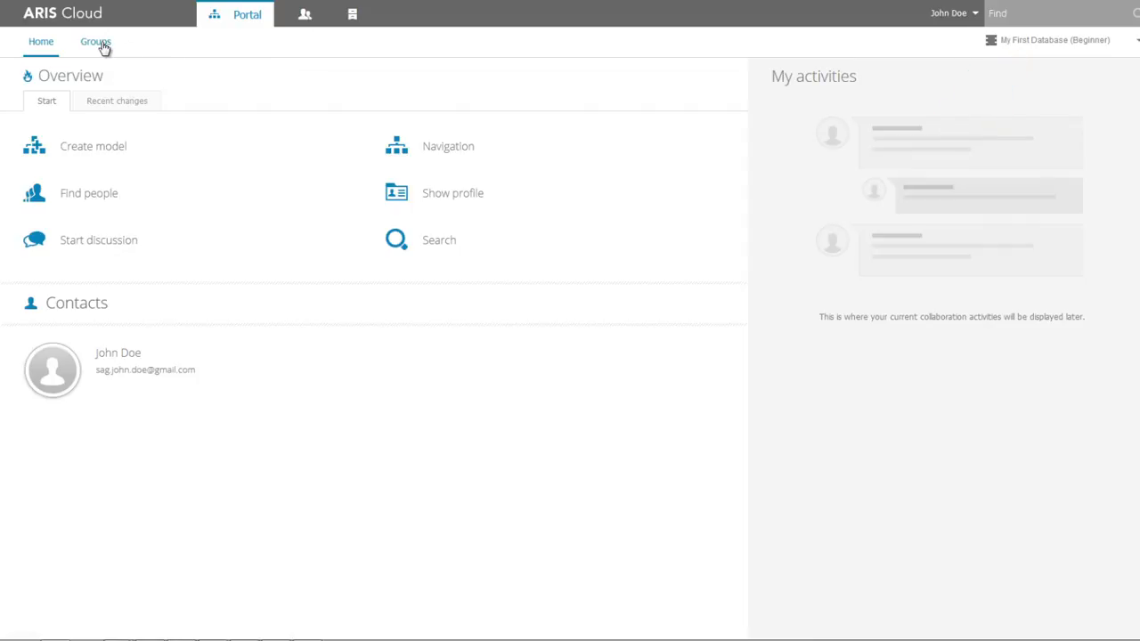
# Show the Business processes group in the portal's Groups area.
pyautogui.click(96, 43)
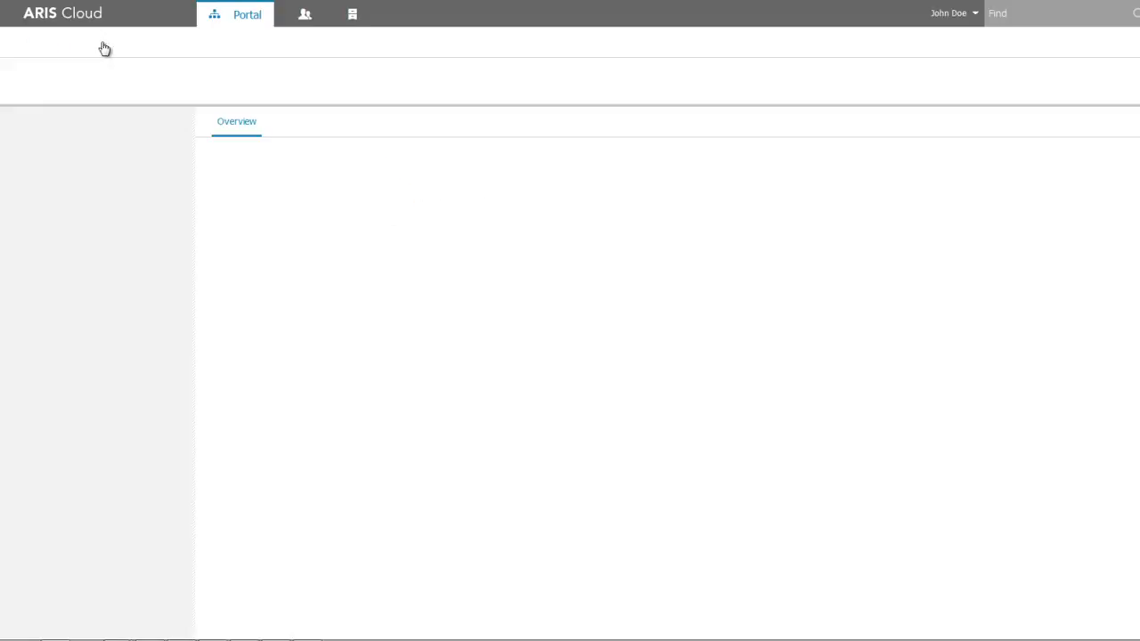
pyautogui.click(97, 41)
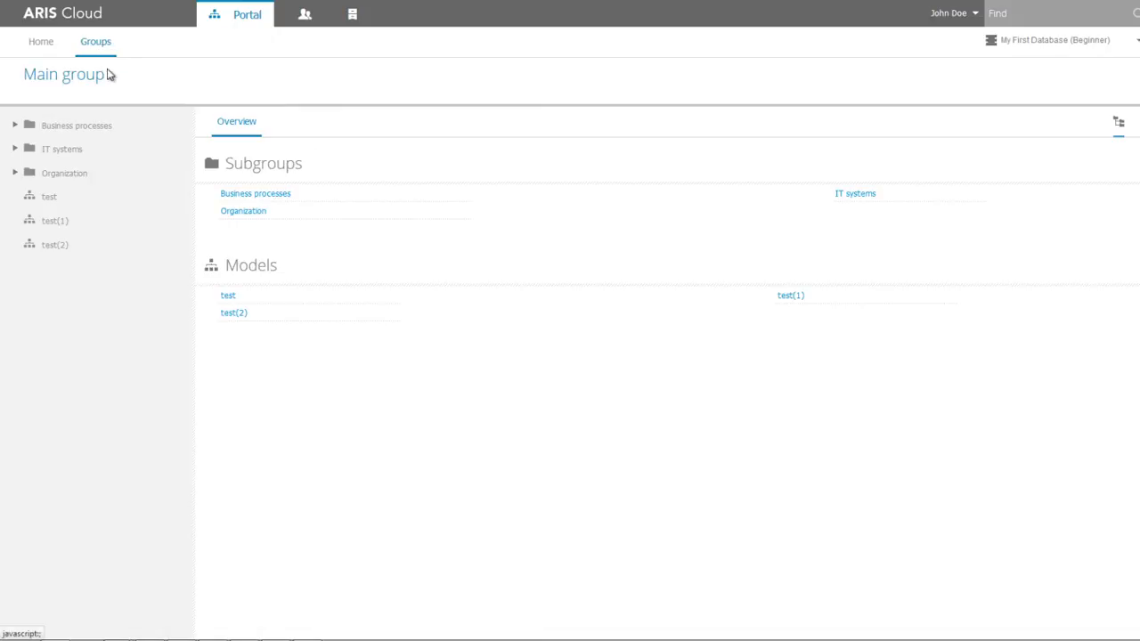
pyautogui.click(77, 125)
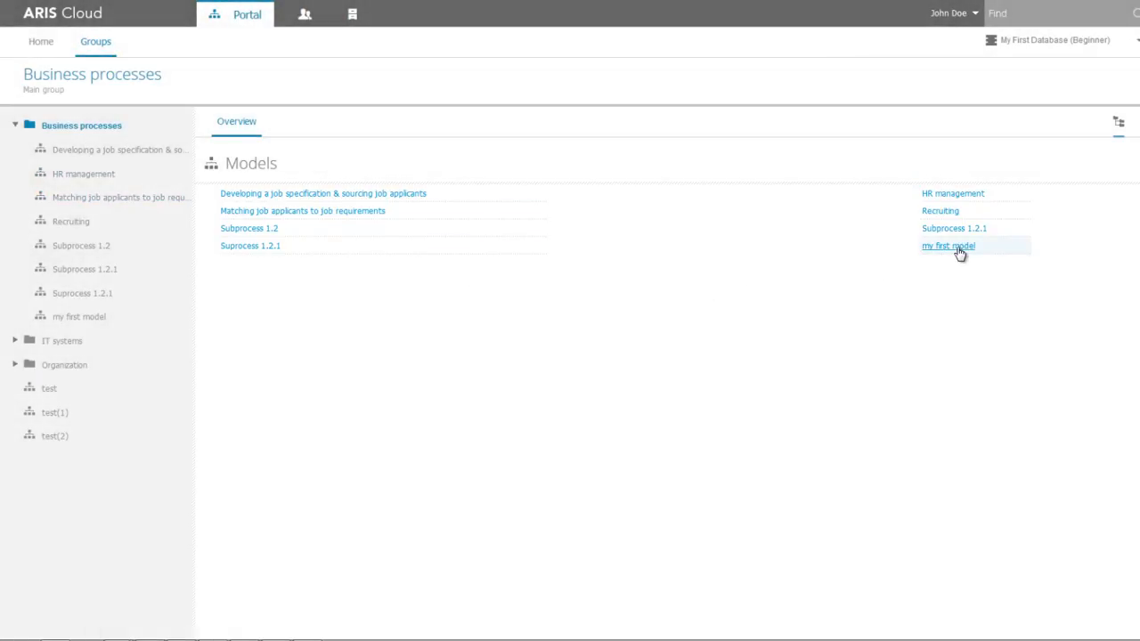
# View 'my first model' as a diagram in the portal.
pyautogui.click(948, 246)
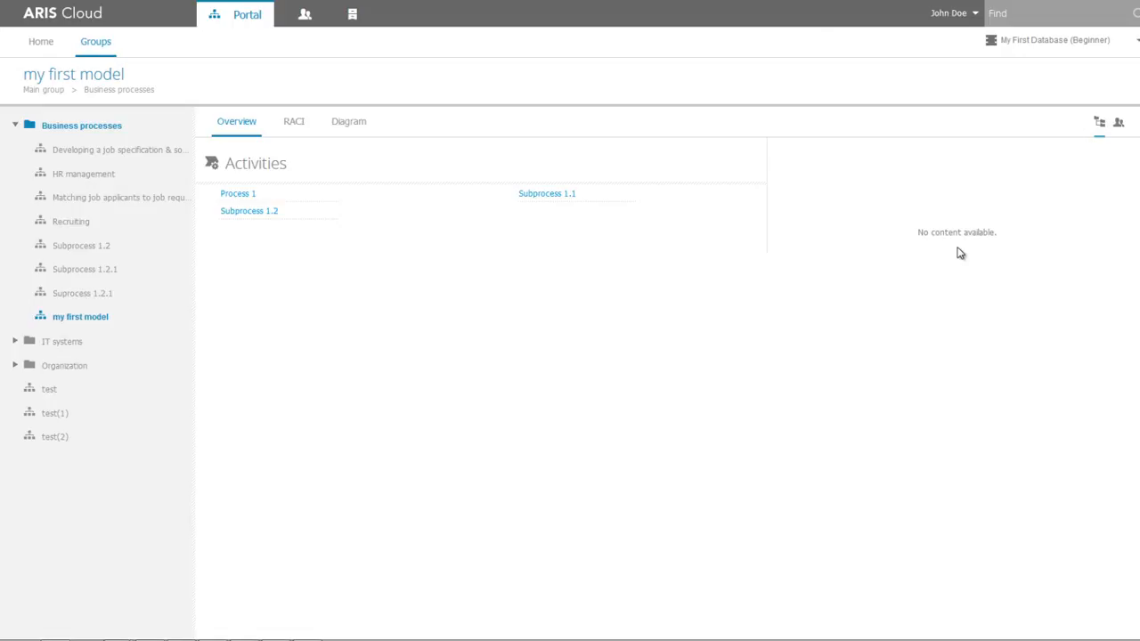
pyautogui.moveTo(873, 256)
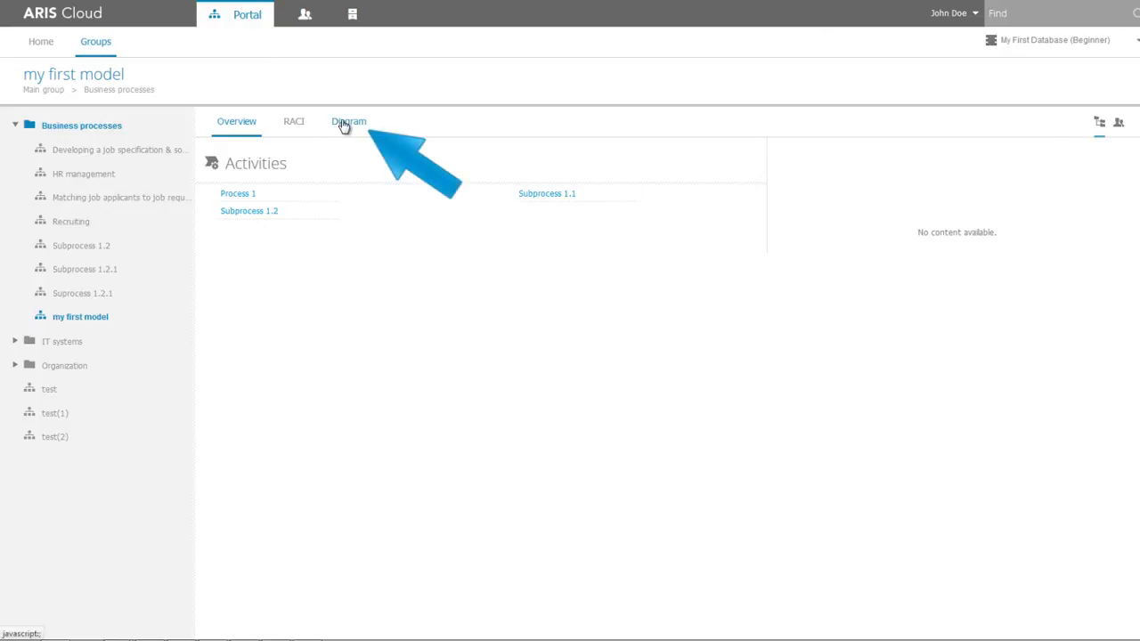
pyautogui.click(349, 121)
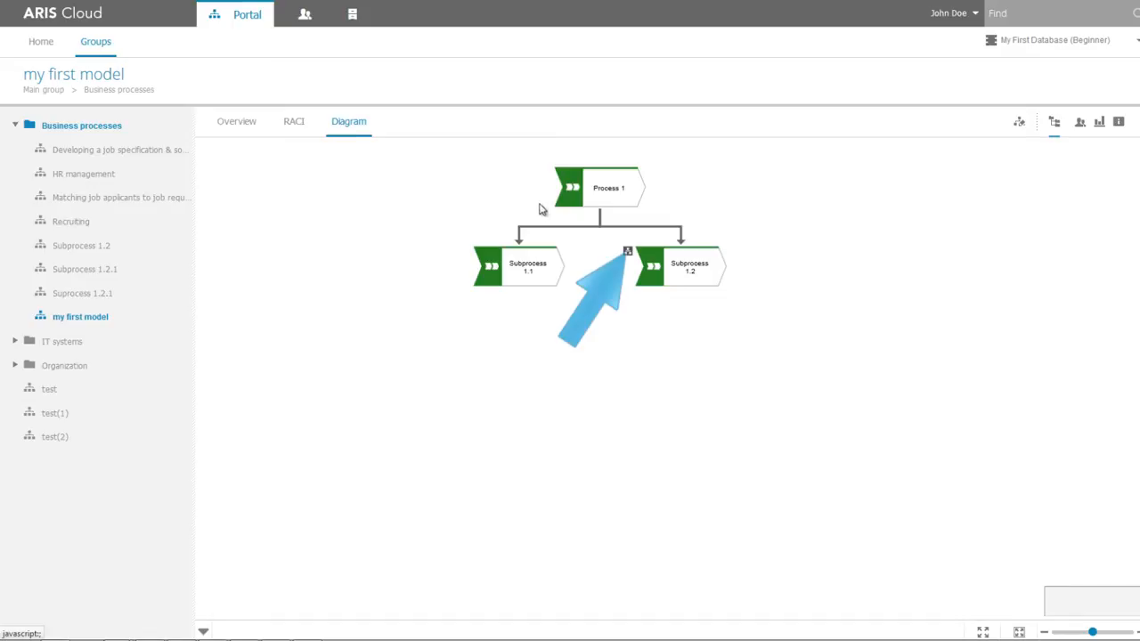
pyautogui.moveTo(631, 257)
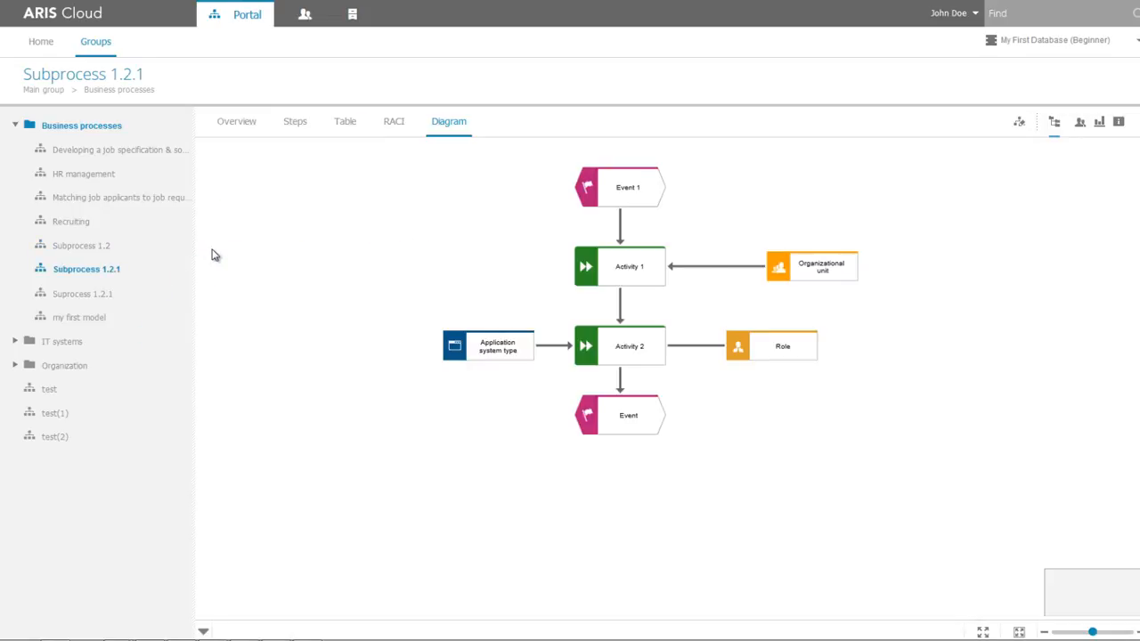
pyautogui.moveTo(205, 253)
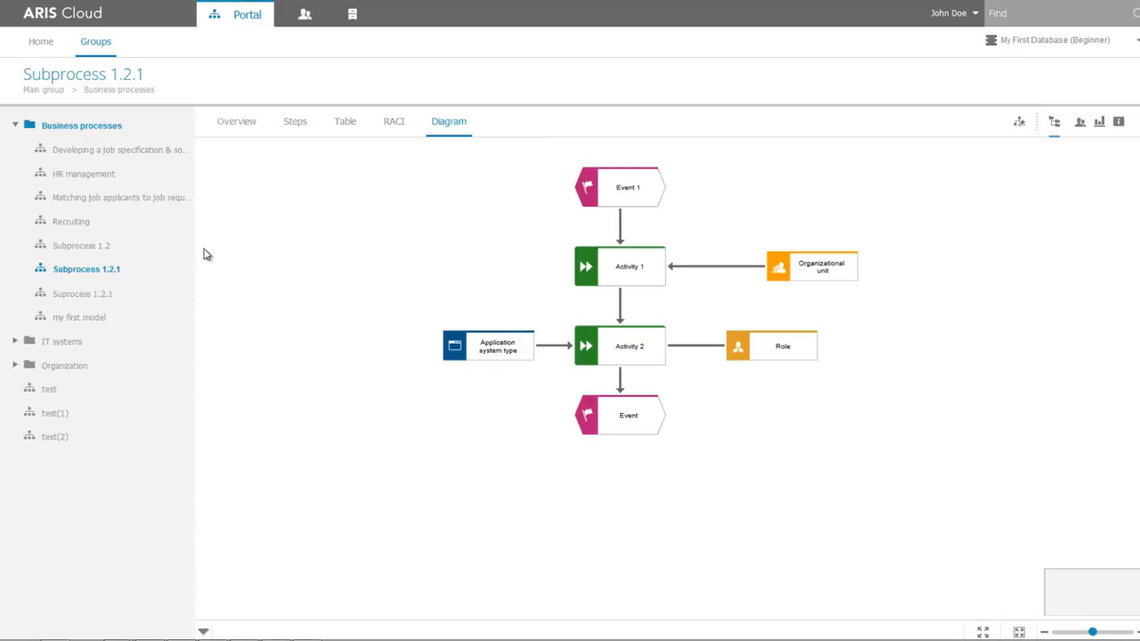